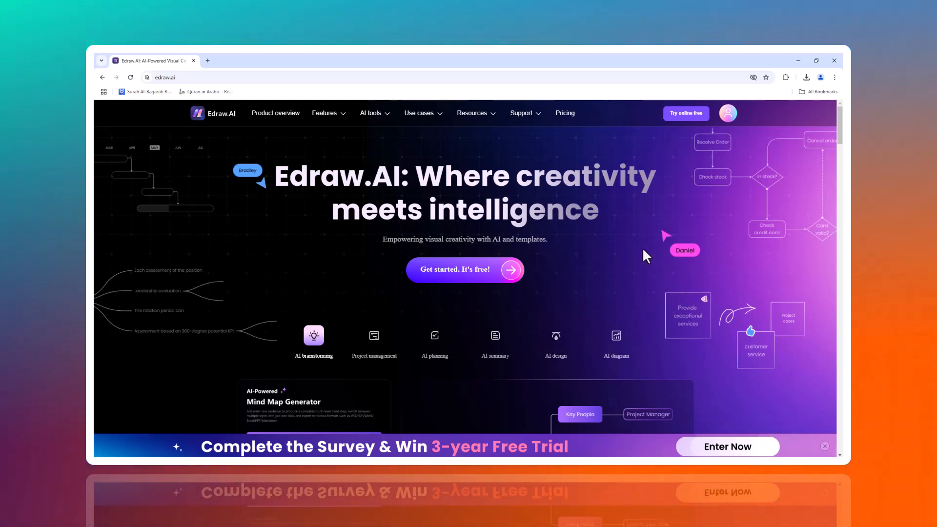
mouse_move(615, 285)
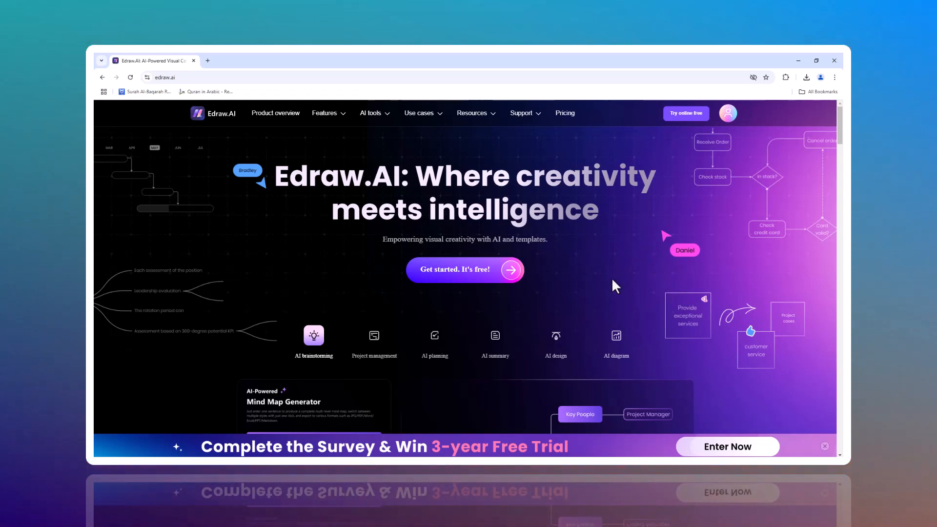
mouse_move(627, 251)
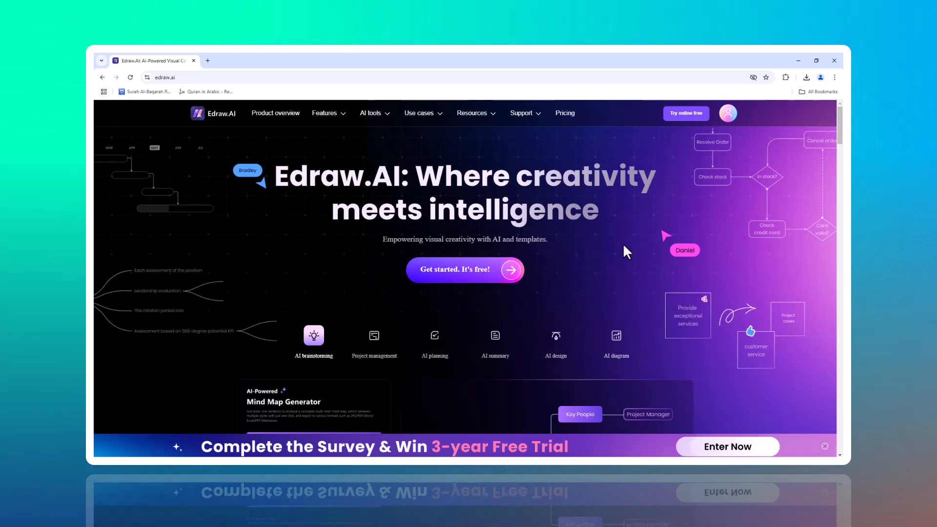
mouse_move(623, 258)
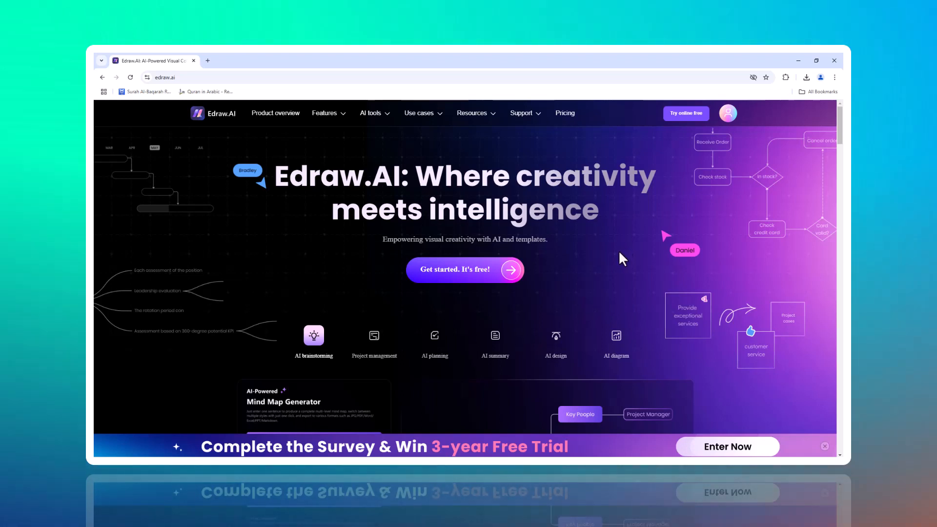
mouse_move(449, 244)
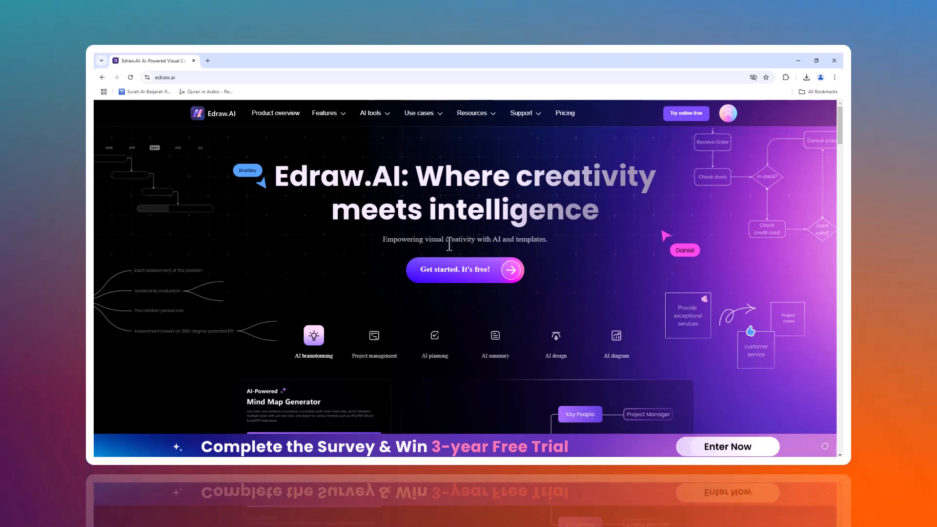
mouse_move(360, 348)
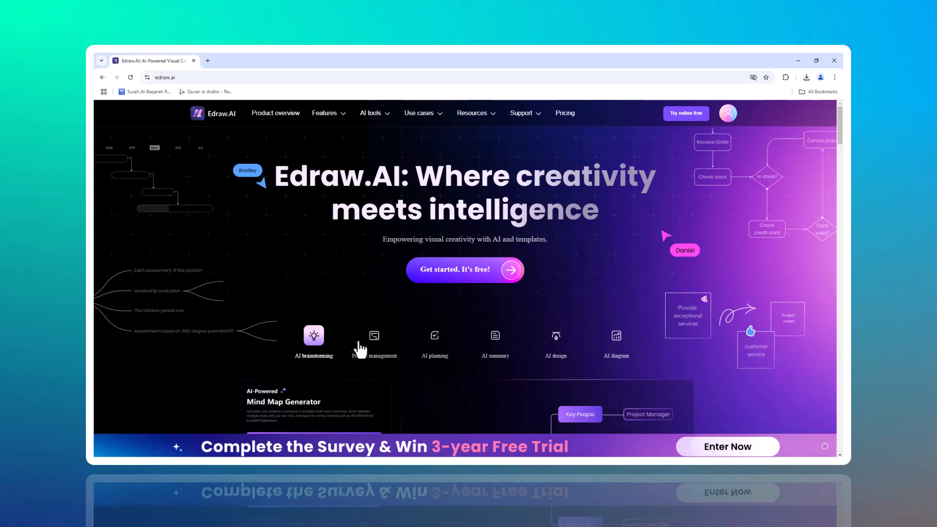
- Browse the edraw.ai homepage feature sections, then launch the online workspace with Get started
scroll("down", 3)
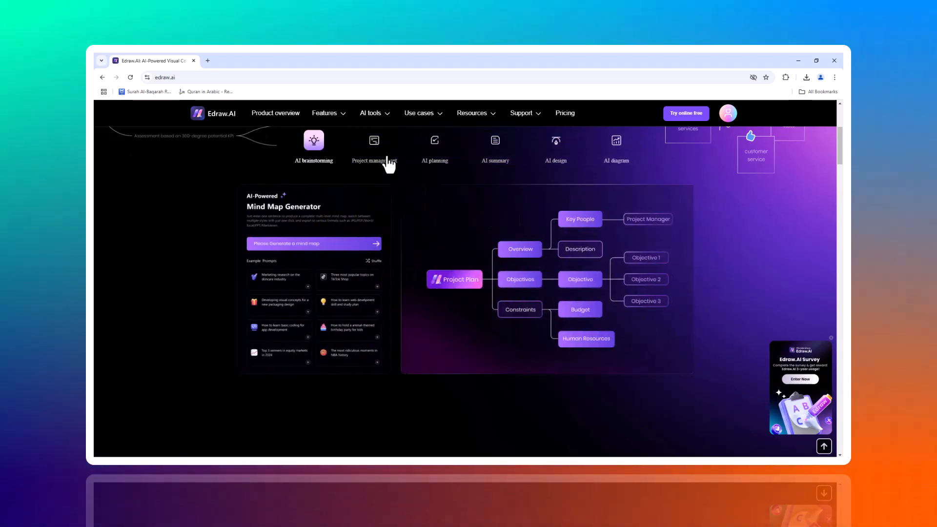
scroll("down", 3)
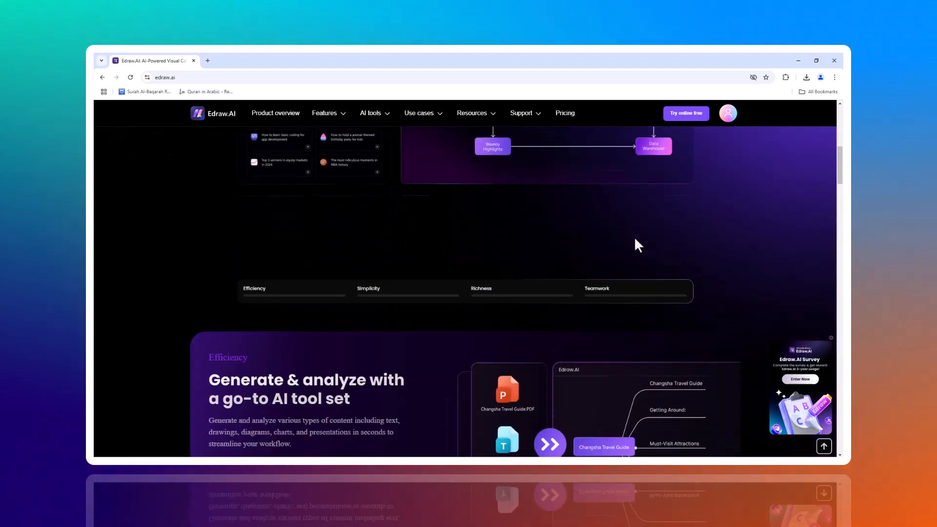
scroll("down", 3)
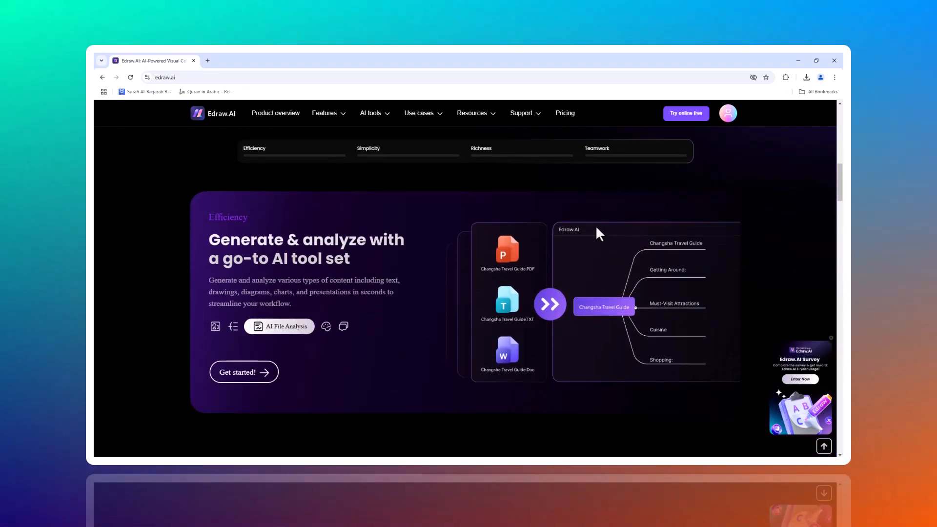
left_click(368, 149)
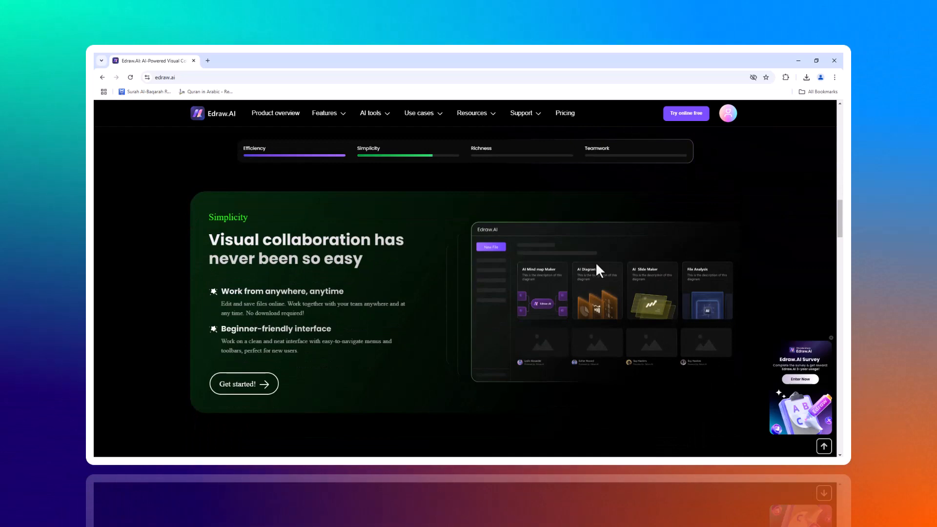
left_click(481, 149)
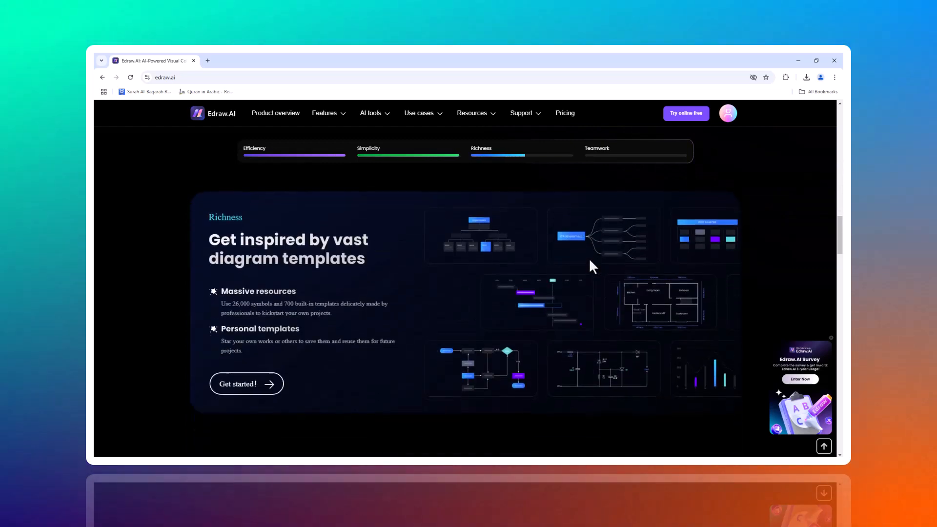
scroll("down", 3)
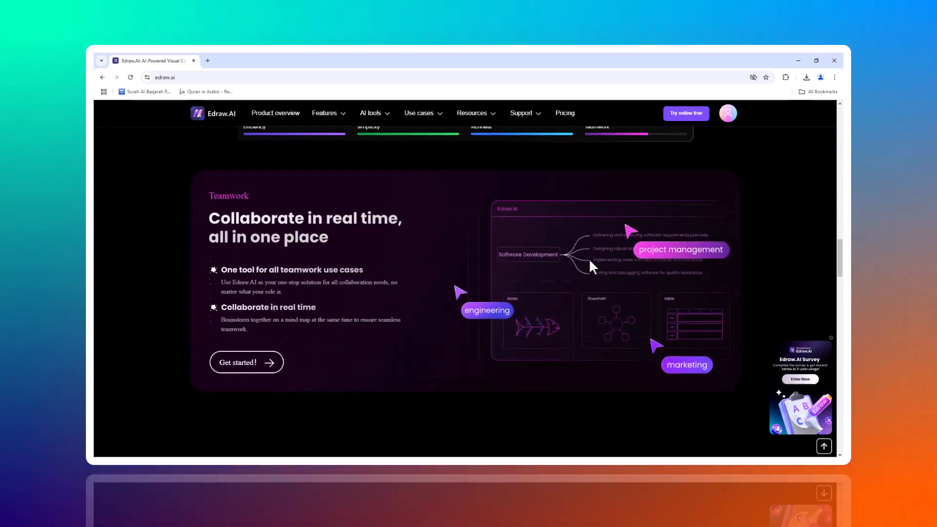
scroll("down", 3)
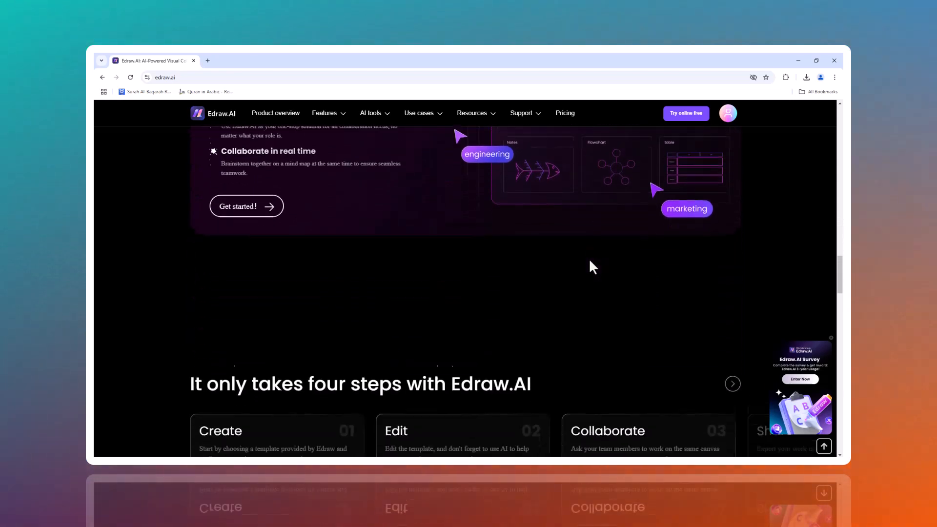
scroll("down", 3)
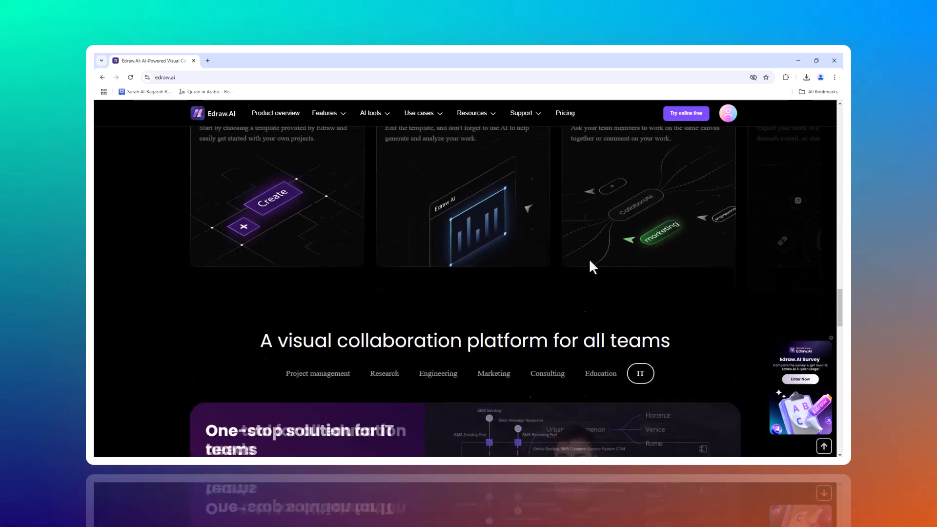
left_click(685, 113)
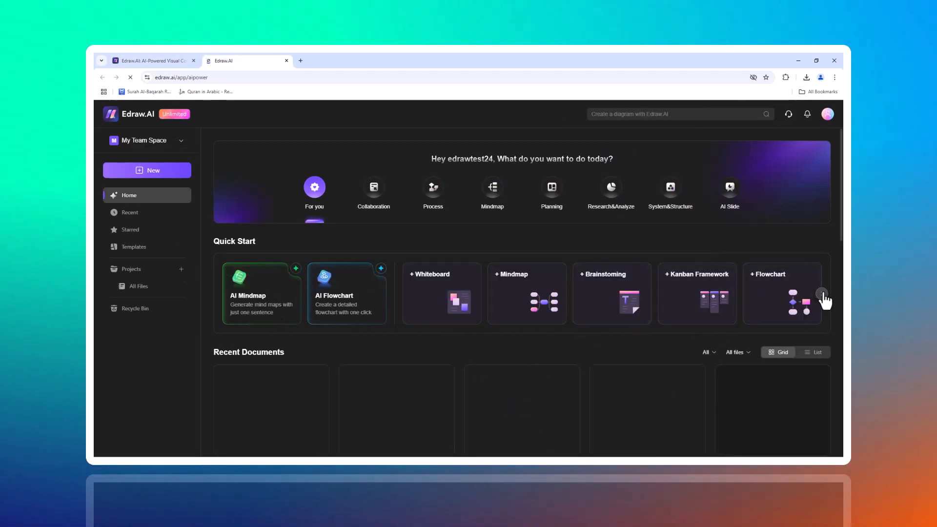
- Page forward and back through all the Quick Start diagram types
left_click(822, 293)
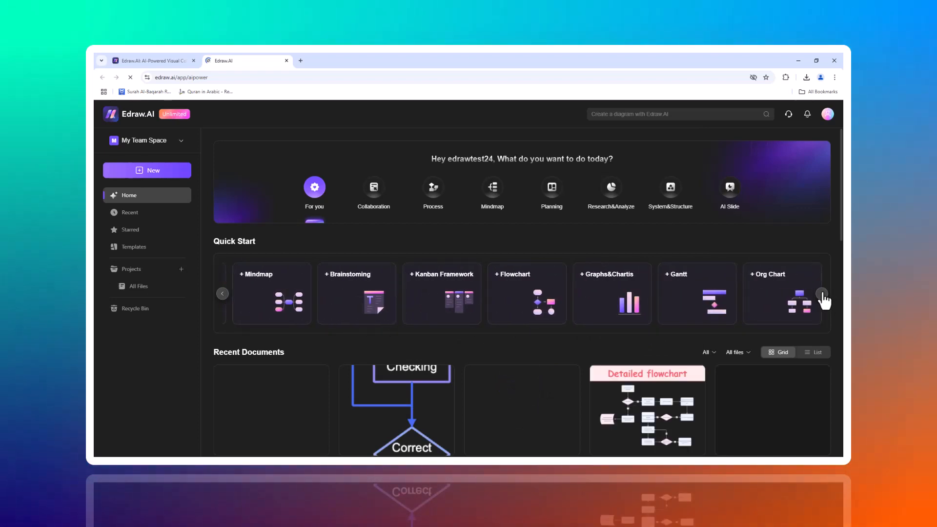
left_click(823, 292)
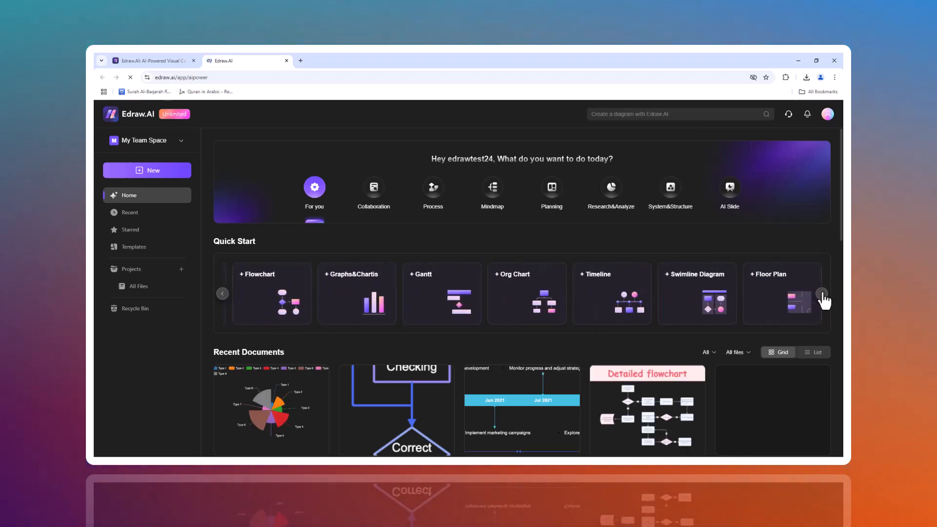
left_click(824, 293)
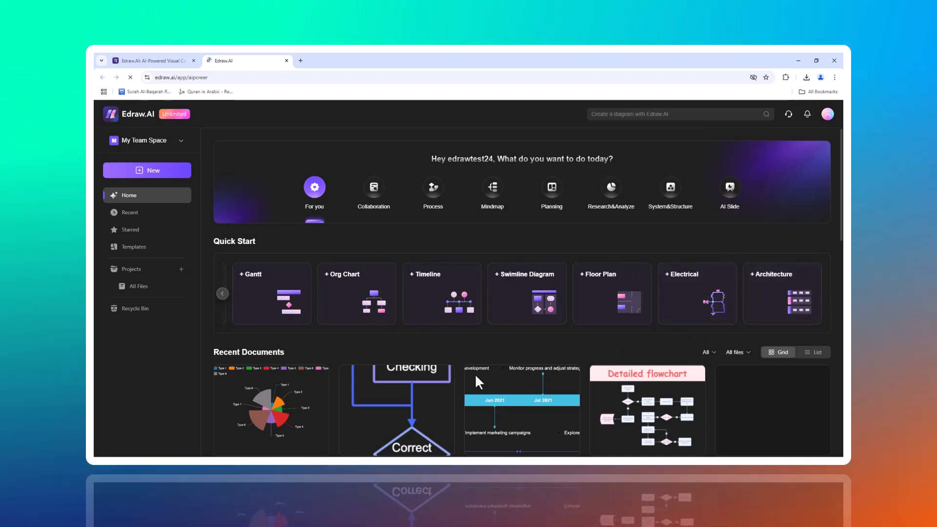
left_click(222, 292)
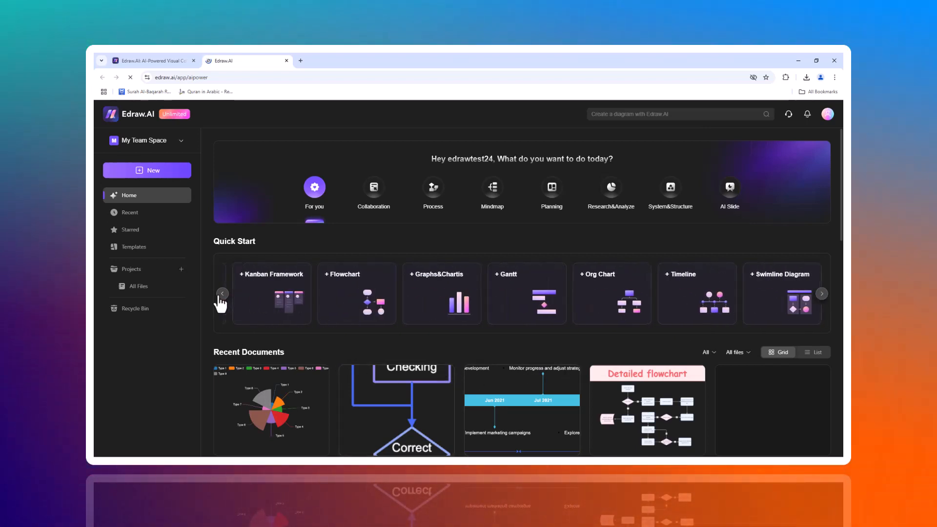
left_click(222, 293)
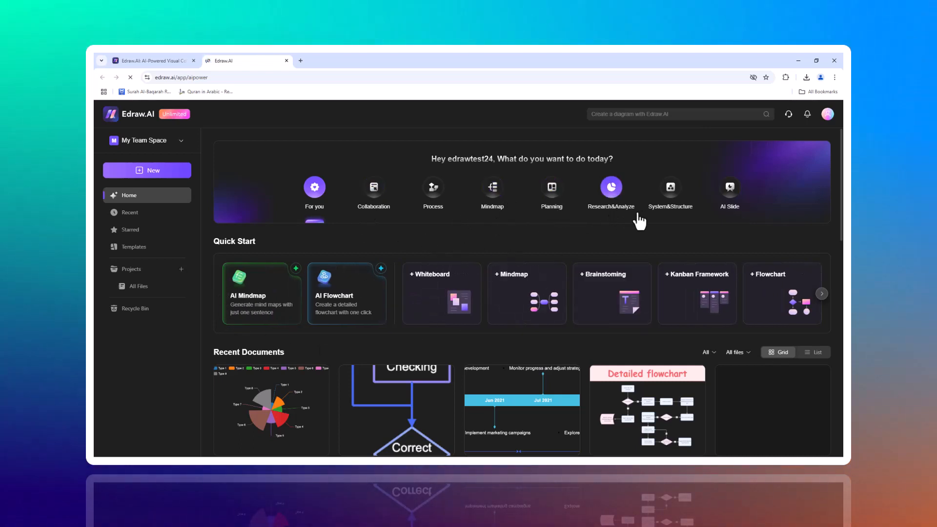
mouse_move(500, 242)
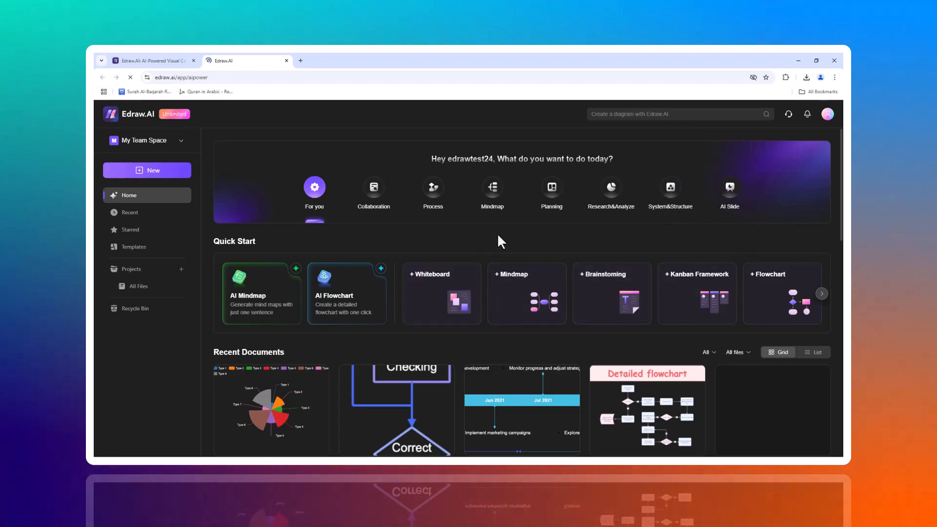
- Scroll Recent Documents, recheck the Quick Start carousel, and open the Templates gallery
scroll("down", 3)
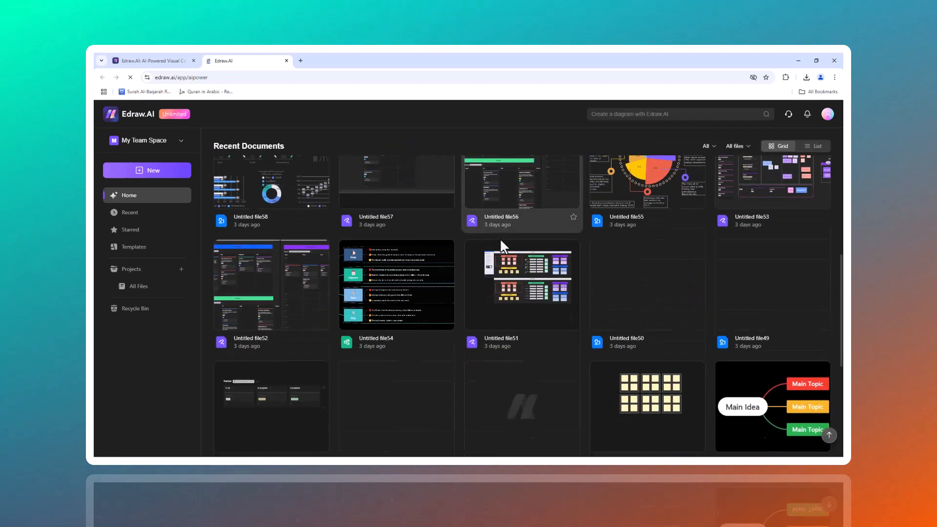
scroll("up", 3)
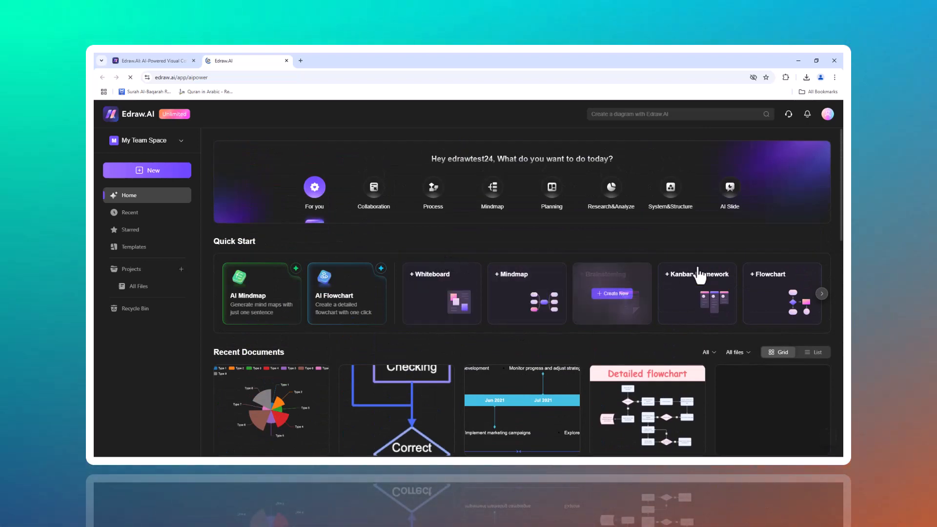
left_click(820, 293)
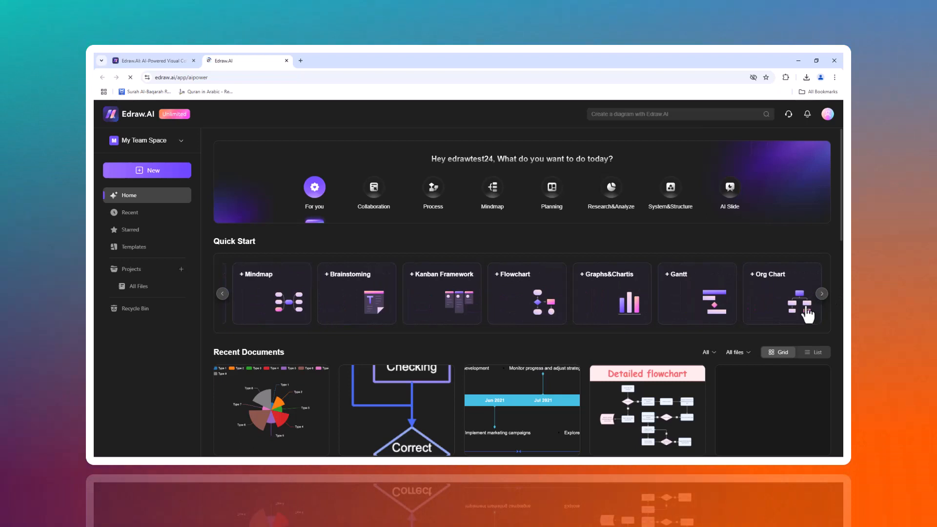
left_click(223, 293)
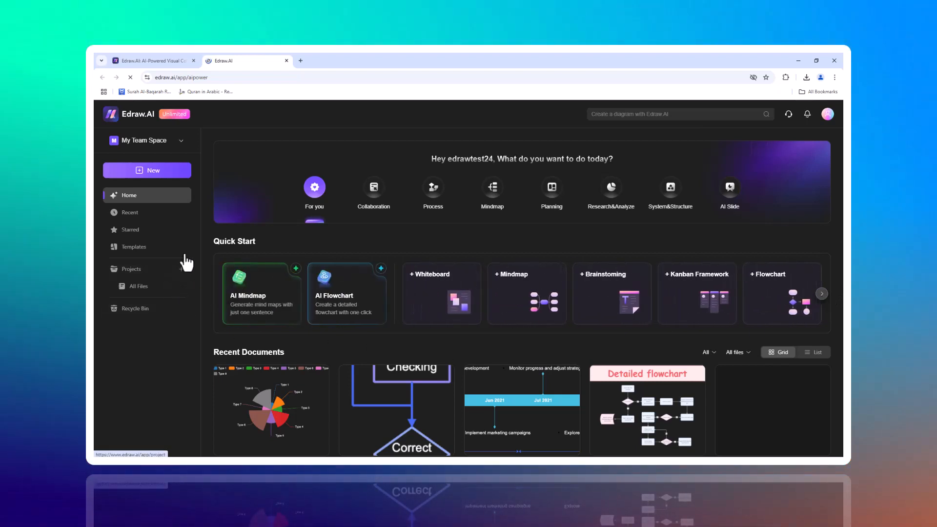
left_click(133, 246)
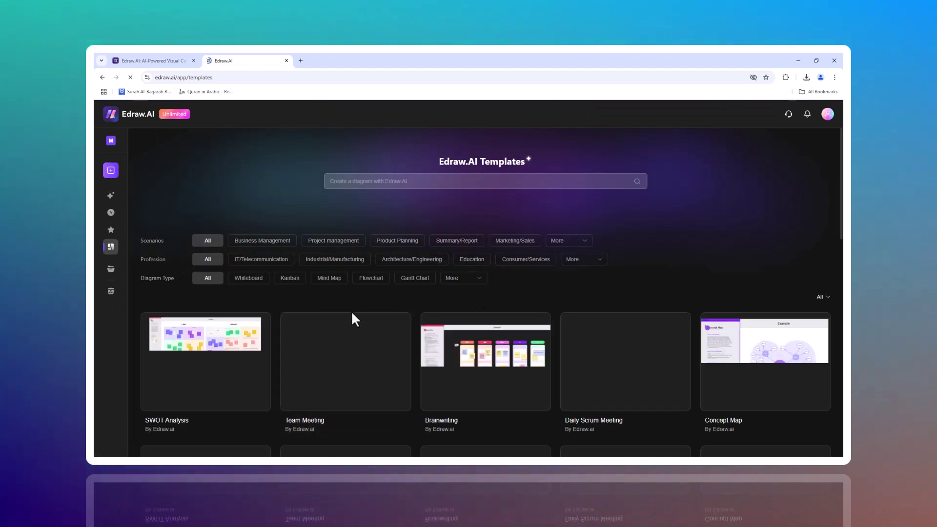
- Scroll down through more templates, then go back to the Home page
scroll("down", 3)
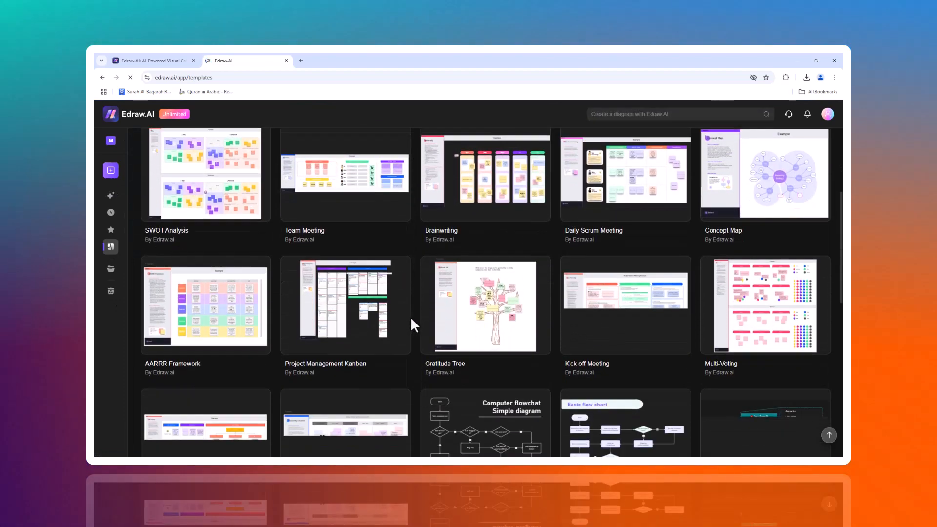
scroll("down", 3)
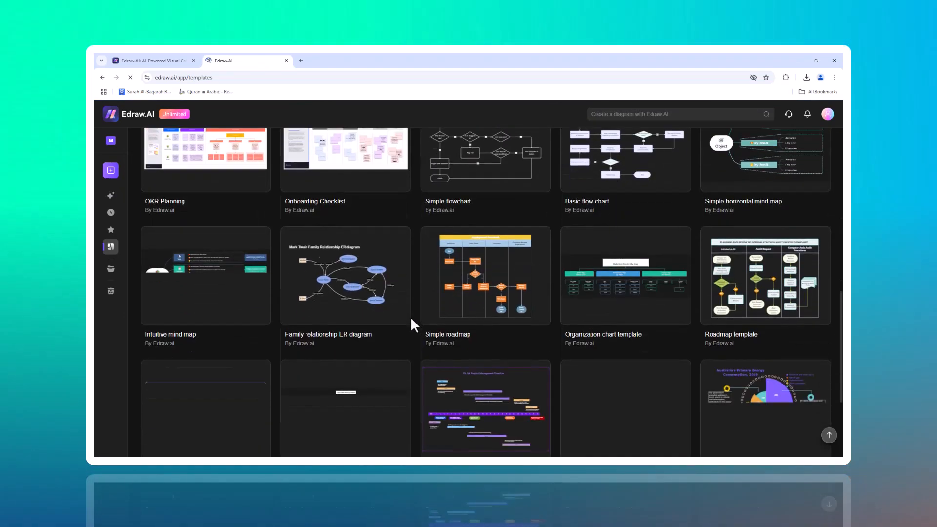
scroll("down", 3)
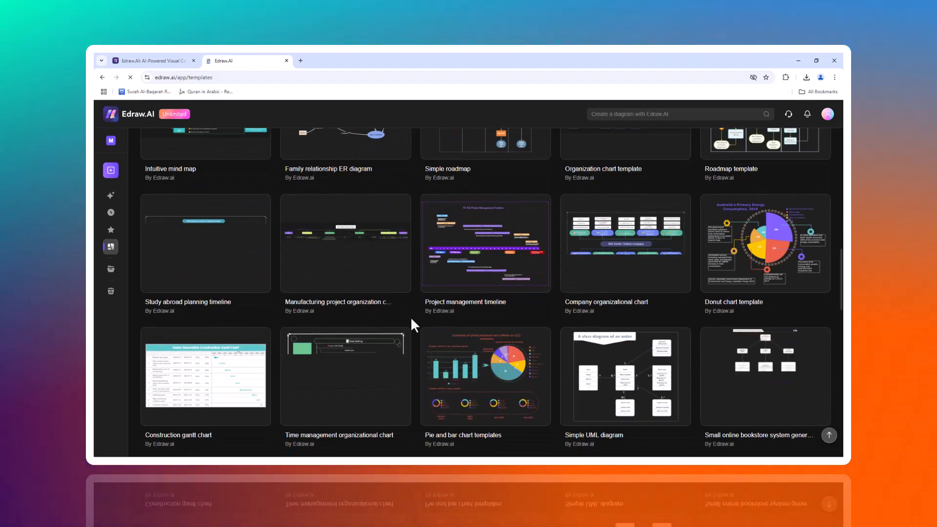
scroll("down", 3)
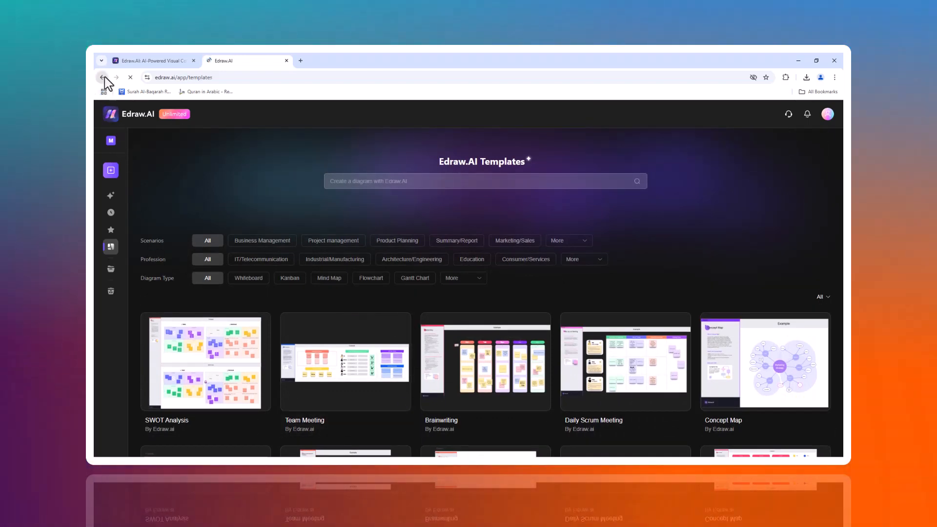
left_click(102, 77)
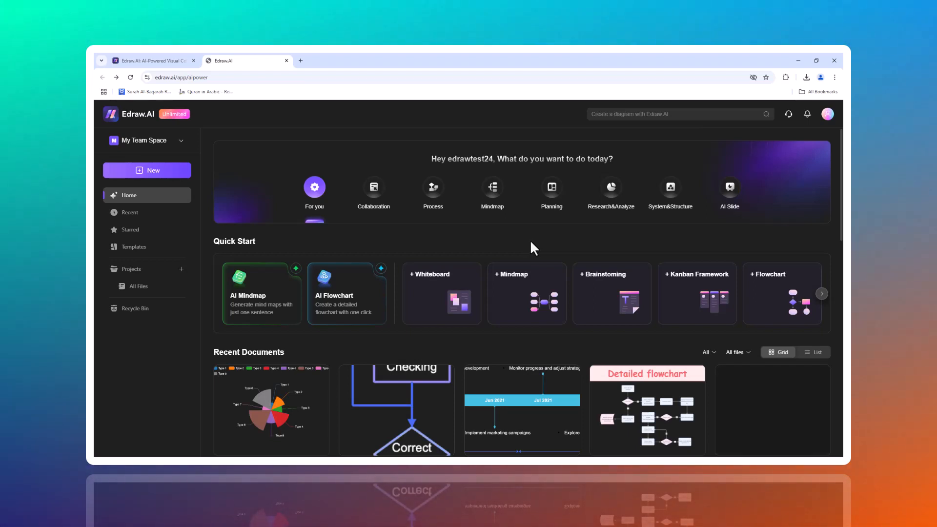
mouse_move(271, 303)
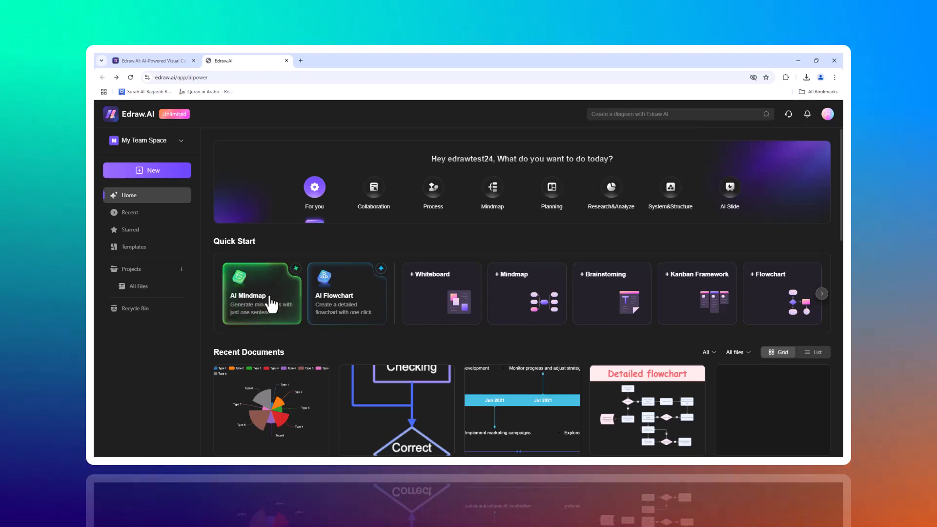
- Open the AI Mindmap card under Quick Start
left_click(262, 293)
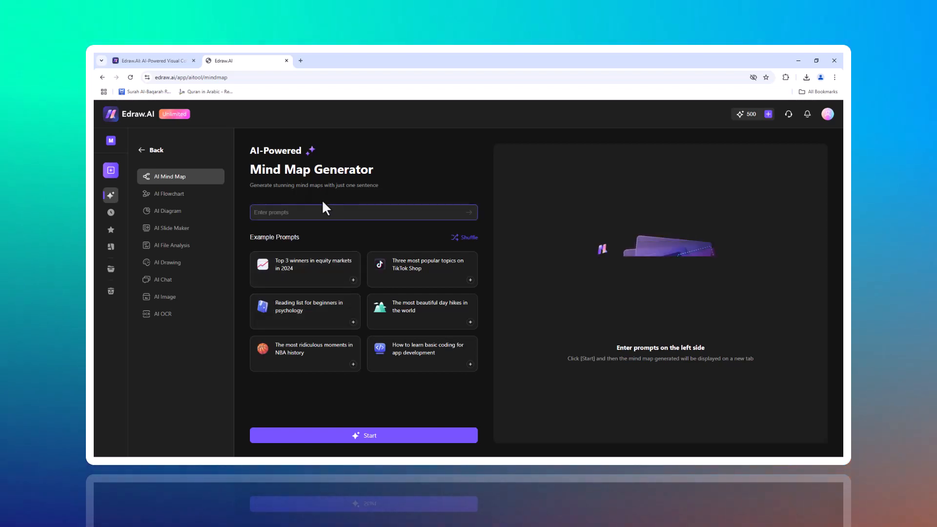
- Generate a mind map from the prompt 'plan for a product launch'
type("plan for a product launch")
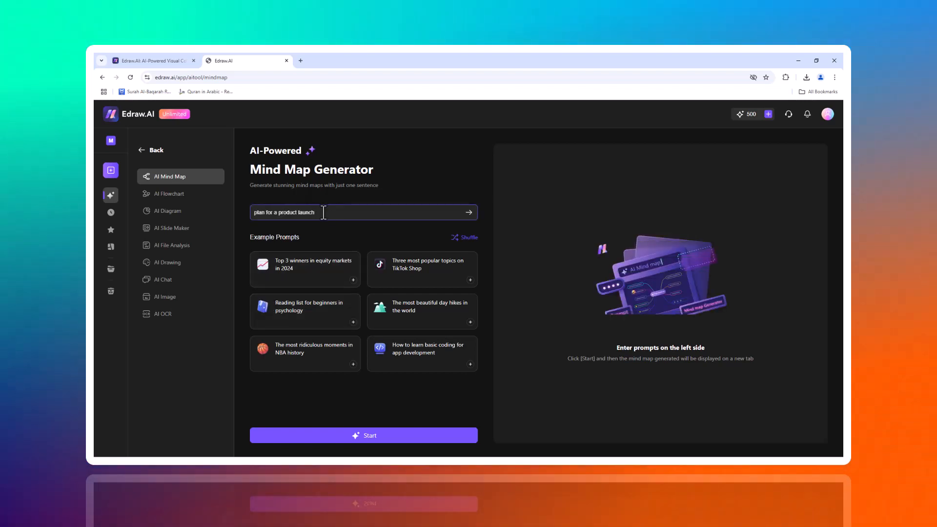
left_click(364, 435)
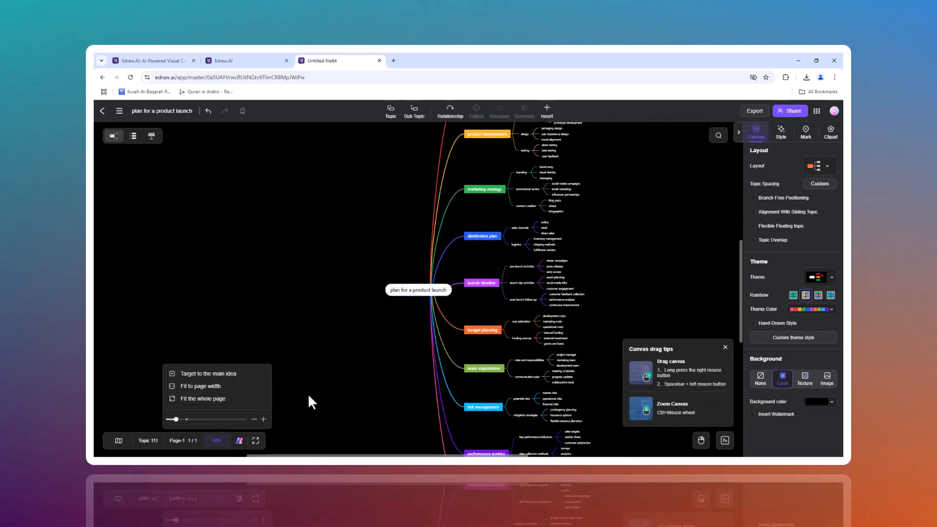
- Switch the product launch mind map to a fishbone layout
left_click(482, 236)
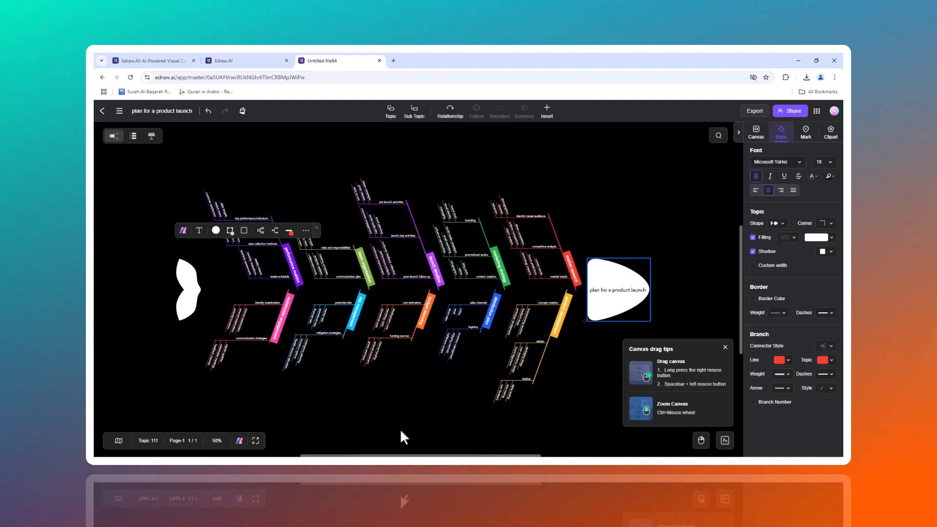
mouse_move(593, 426)
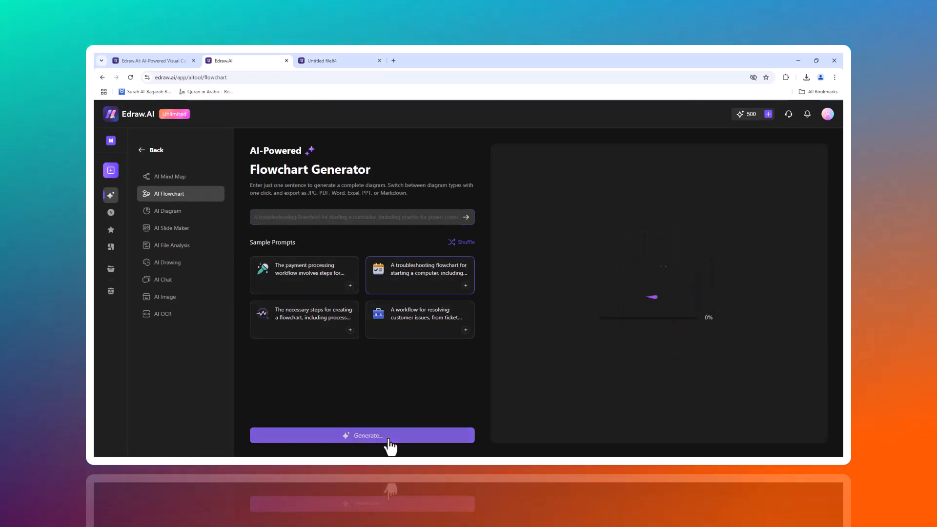
- Generate the computer startup troubleshooting flowchart preview
left_click(361, 435)
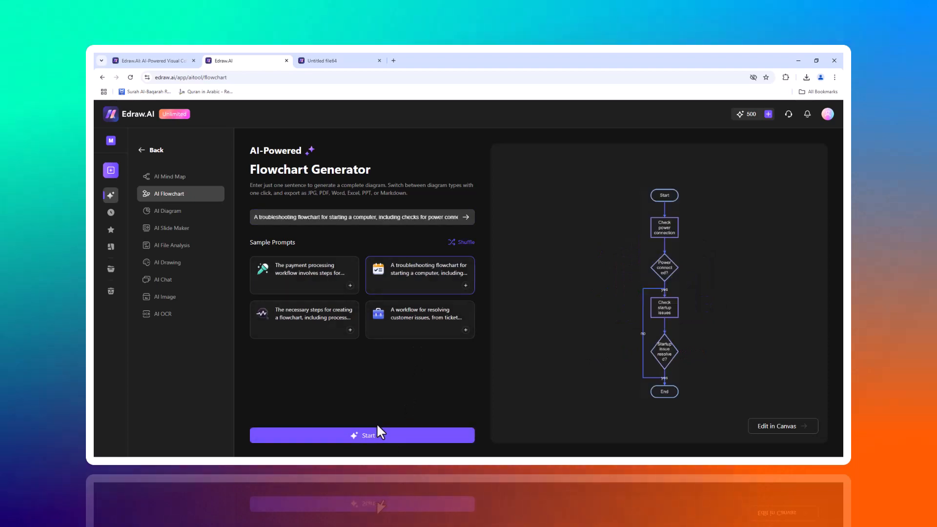
mouse_move(406, 410)
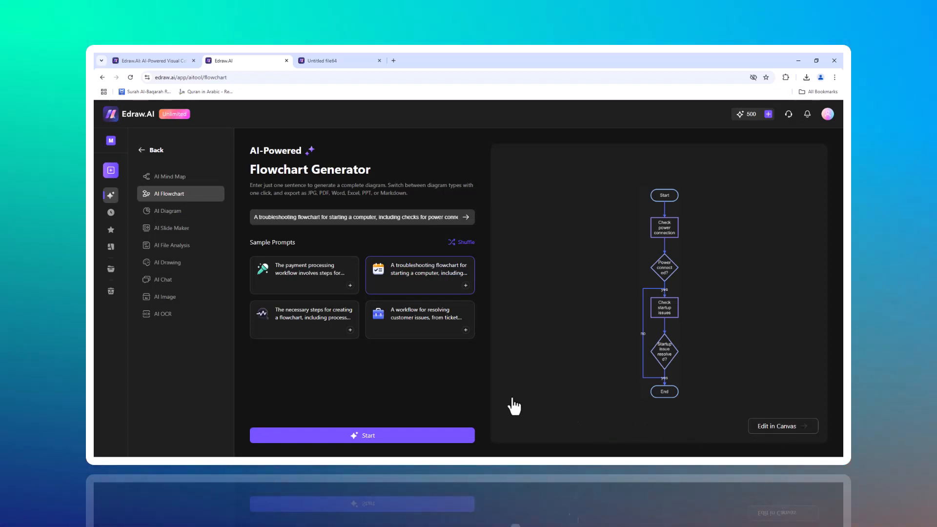
mouse_move(179, 211)
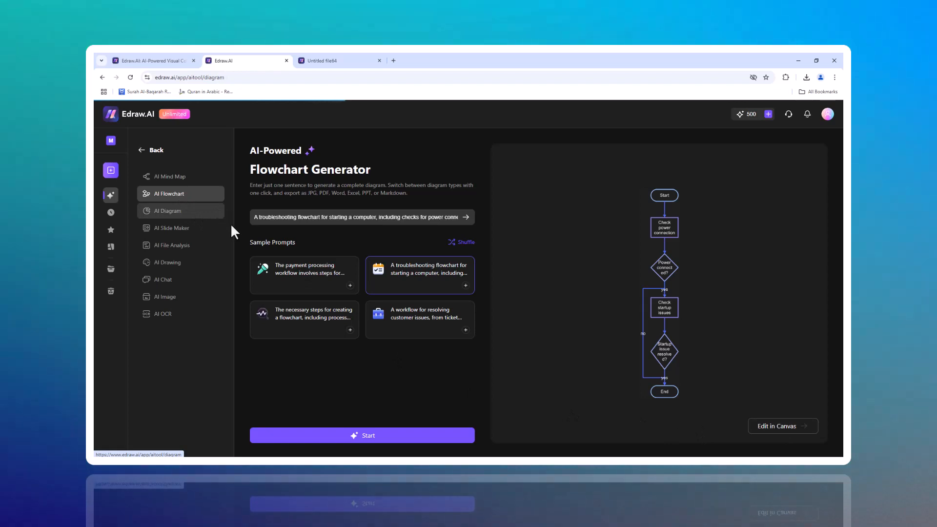
- Generate an AI diagram from 'network diagram for it infrastructure', then return to AI tools
left_click(168, 210)
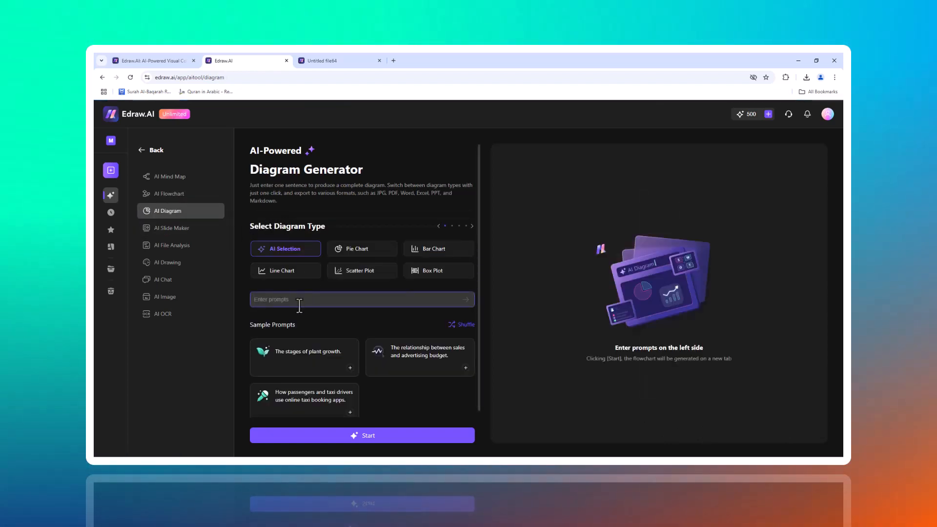
type("net")
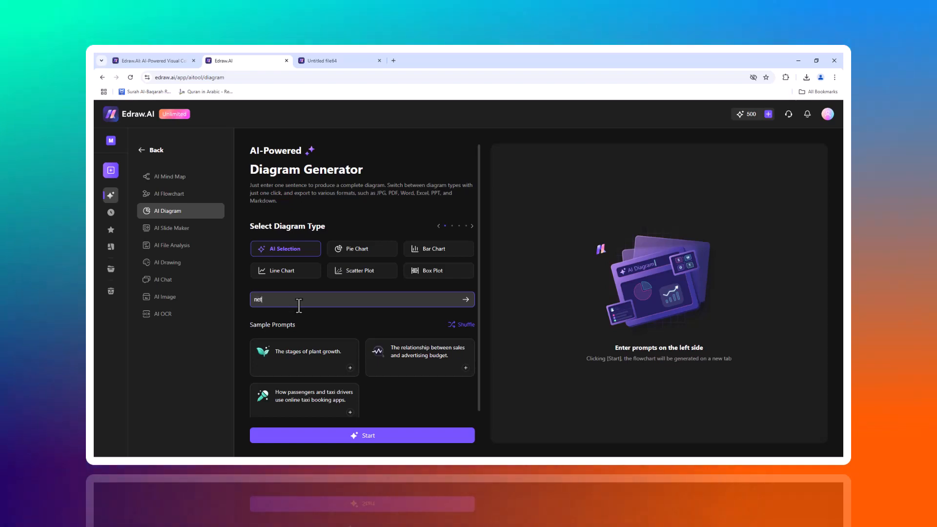
type("work diagram for it infrastructur")
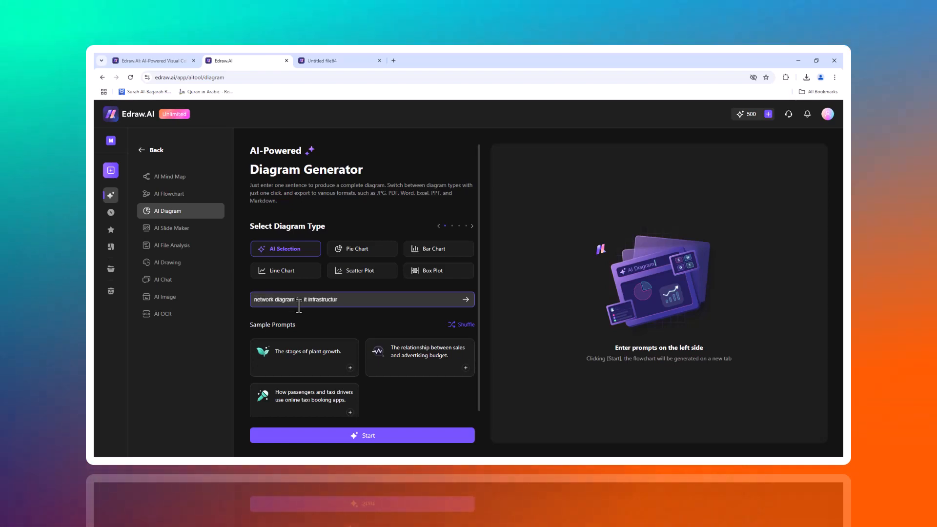
left_click(361, 434)
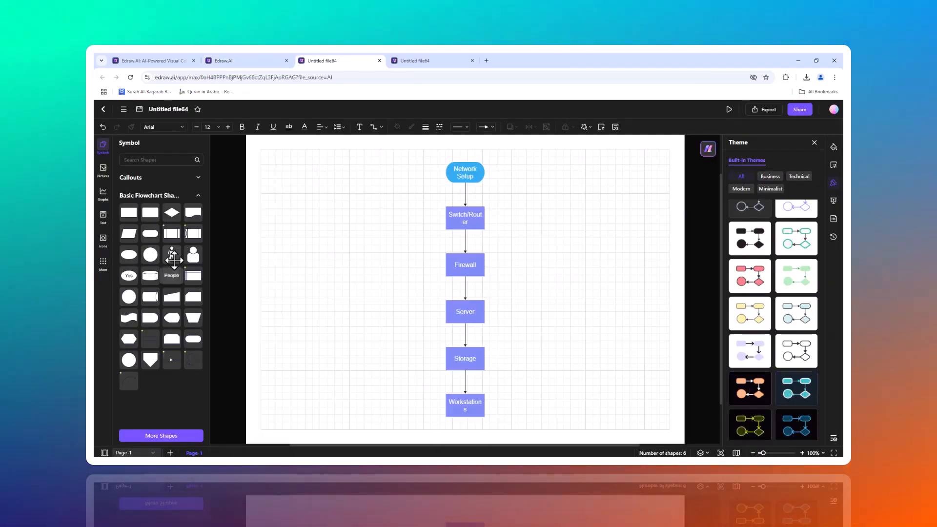
left_click(171, 254)
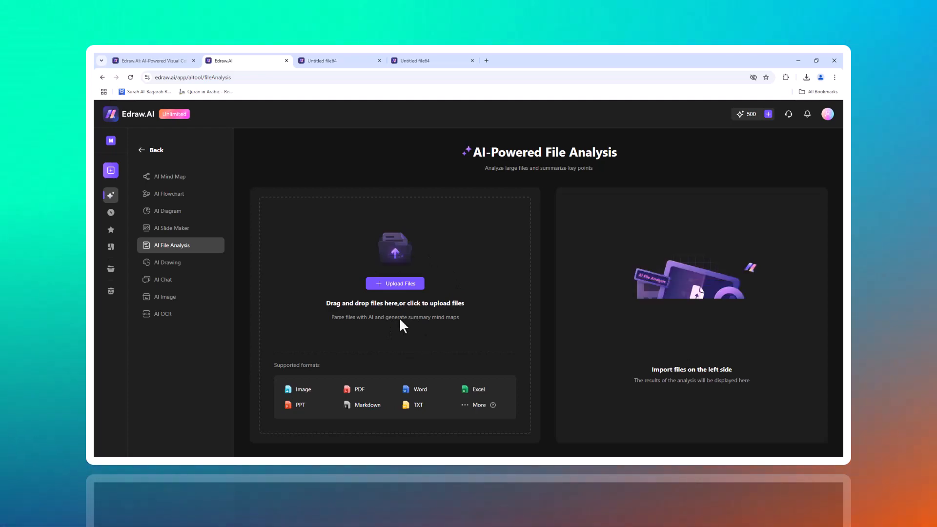
- Upload the transcript .txt file, analyse it, and scroll through the summary results
left_click(394, 283)
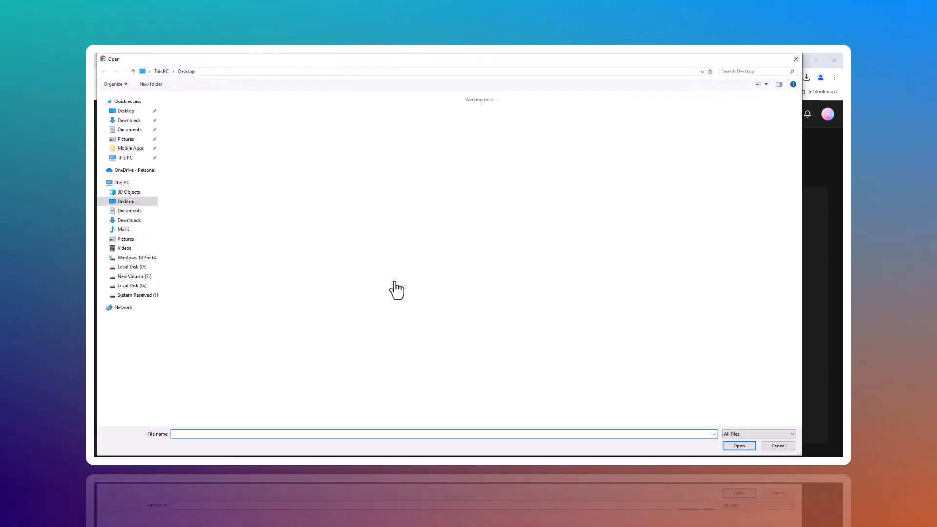
left_click(738, 446)
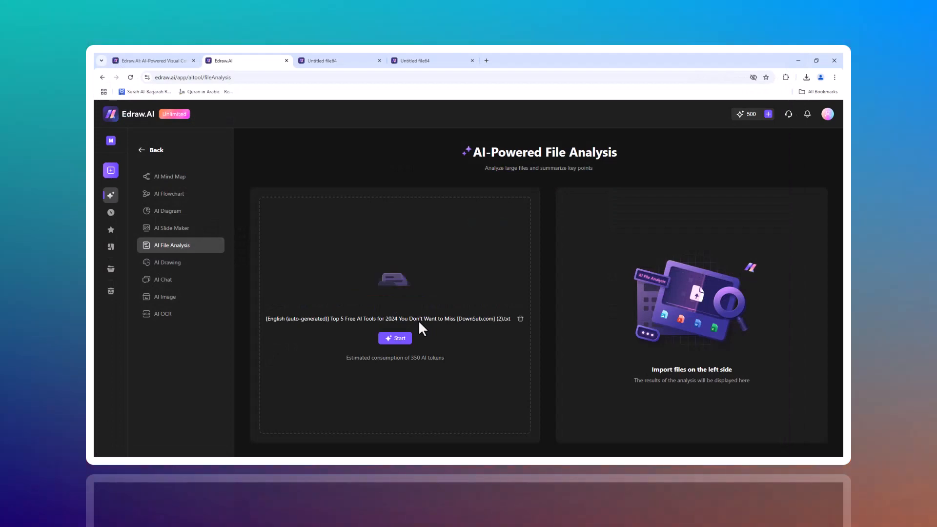
left_click(394, 338)
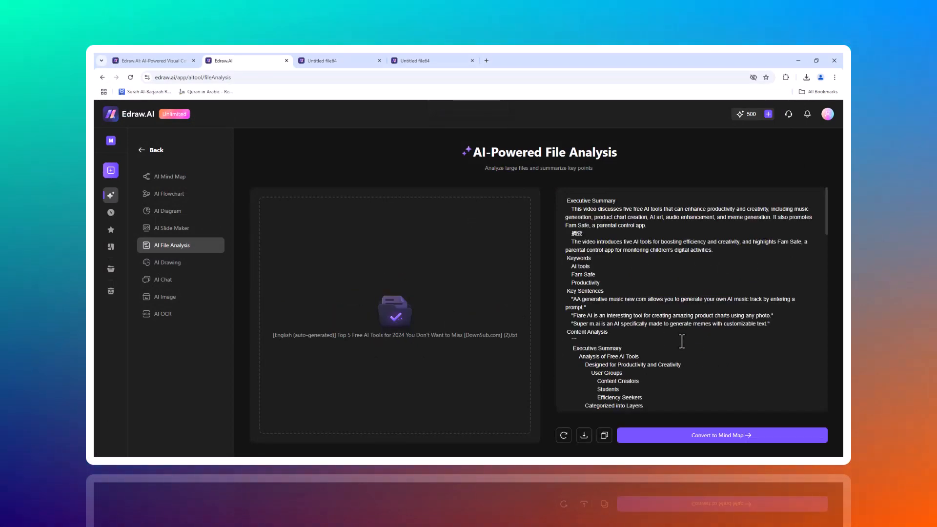
scroll("down", 3)
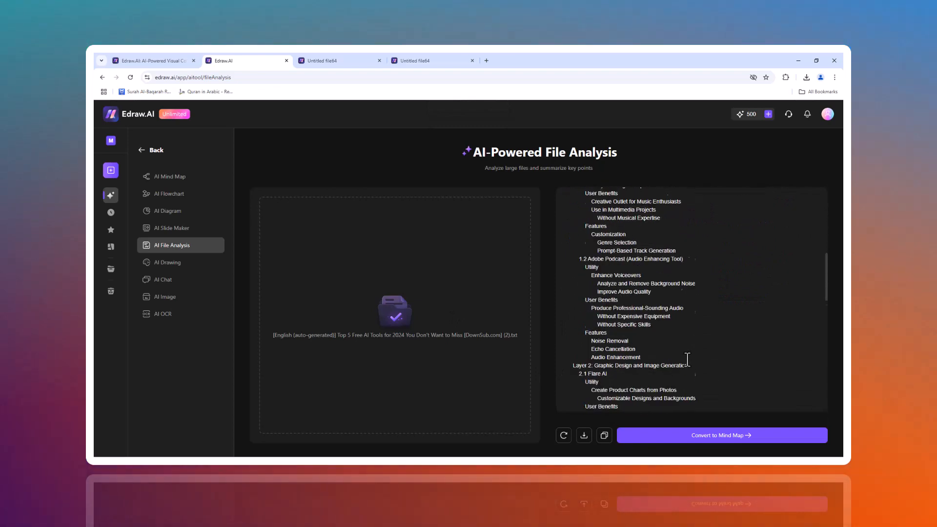
scroll("down", 3)
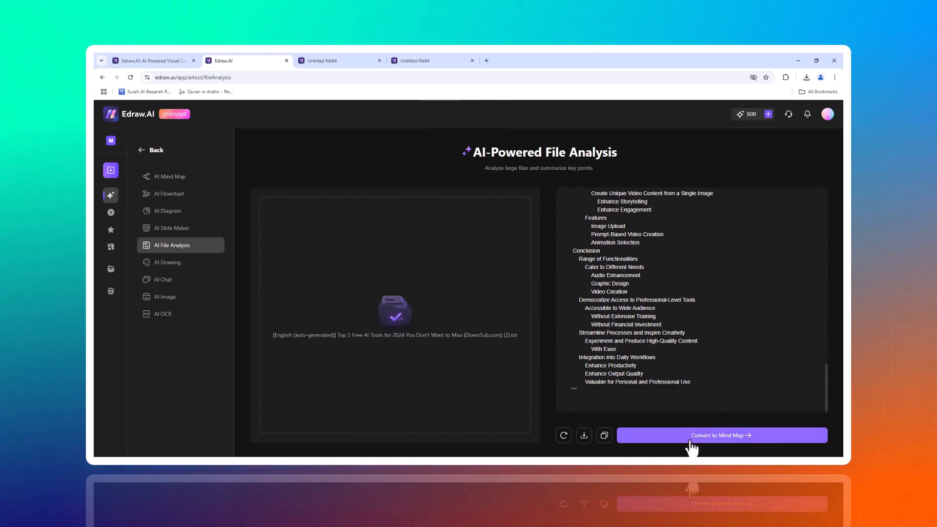
mouse_move(197, 262)
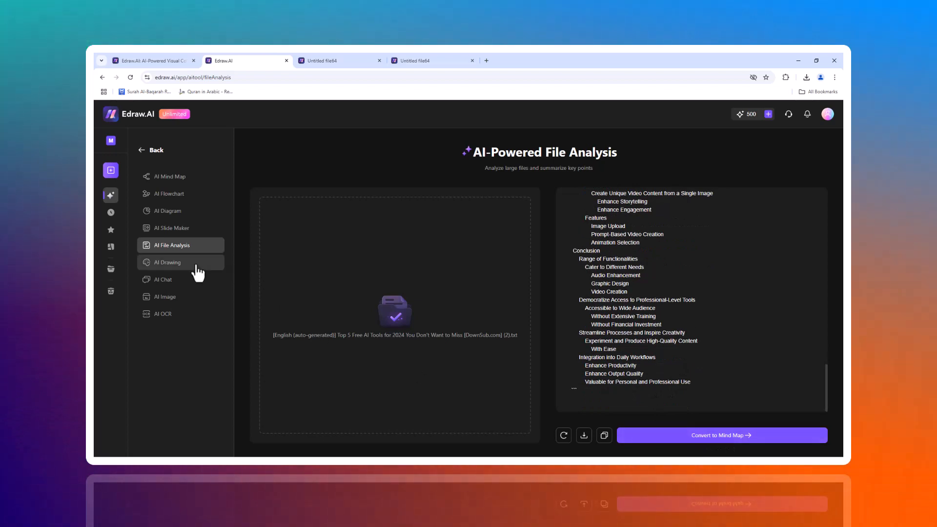
- Create a 1:1 comic-model image of a futuristic workspace with AI Drawing
left_click(170, 262)
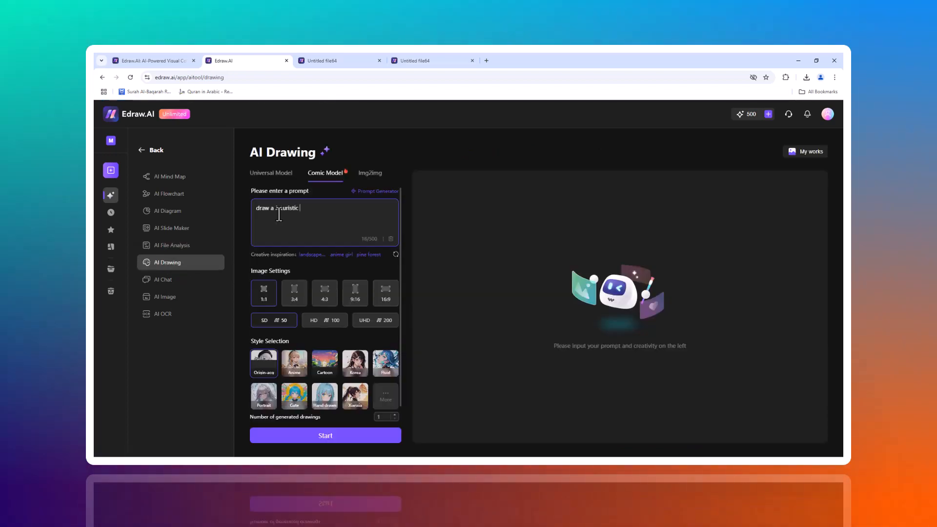
type("workspa")
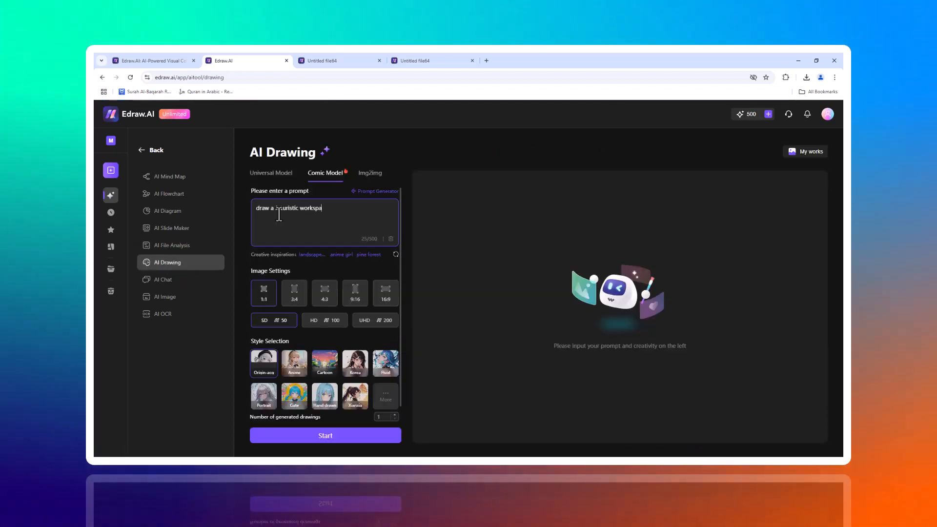
left_click(325, 435)
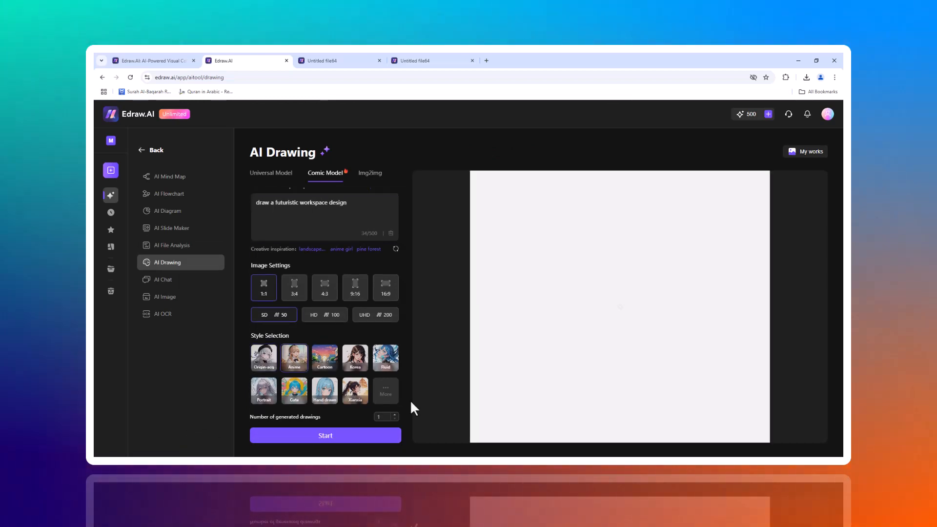
left_click(325, 435)
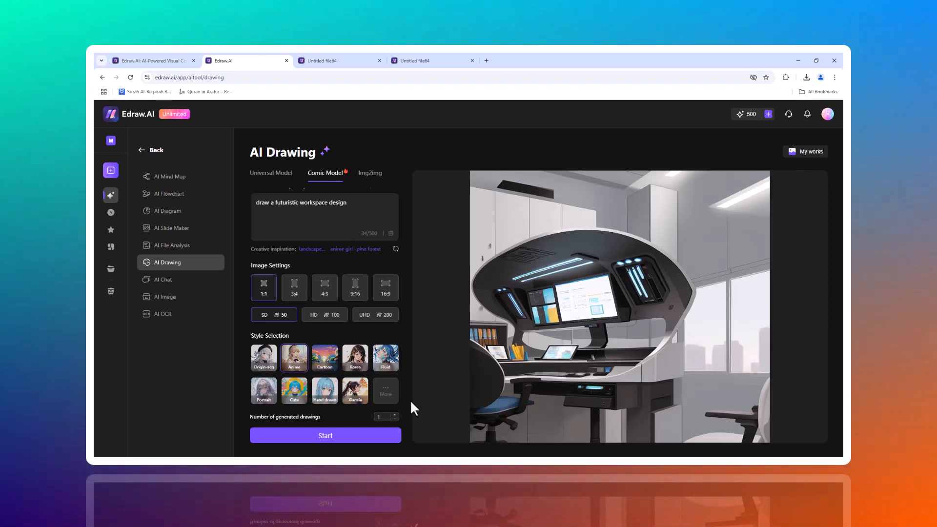
mouse_move(165, 296)
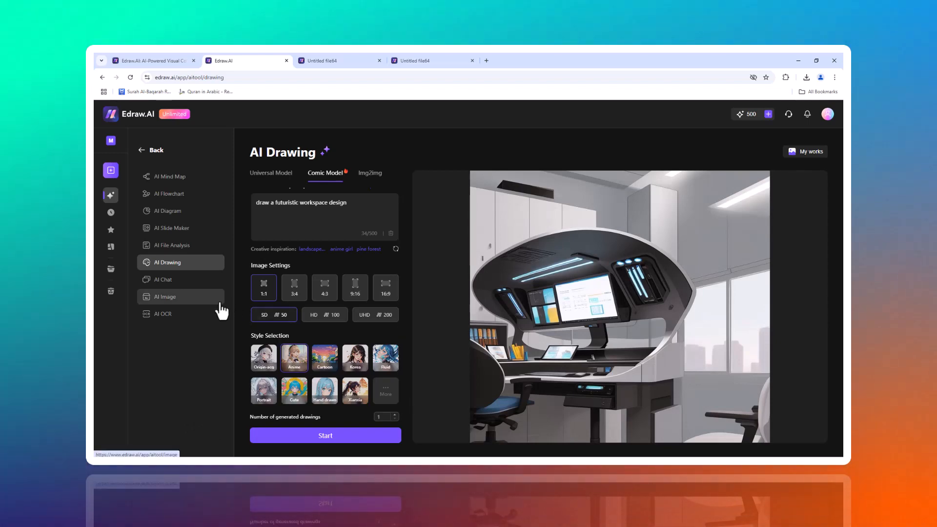
mouse_move(171, 279)
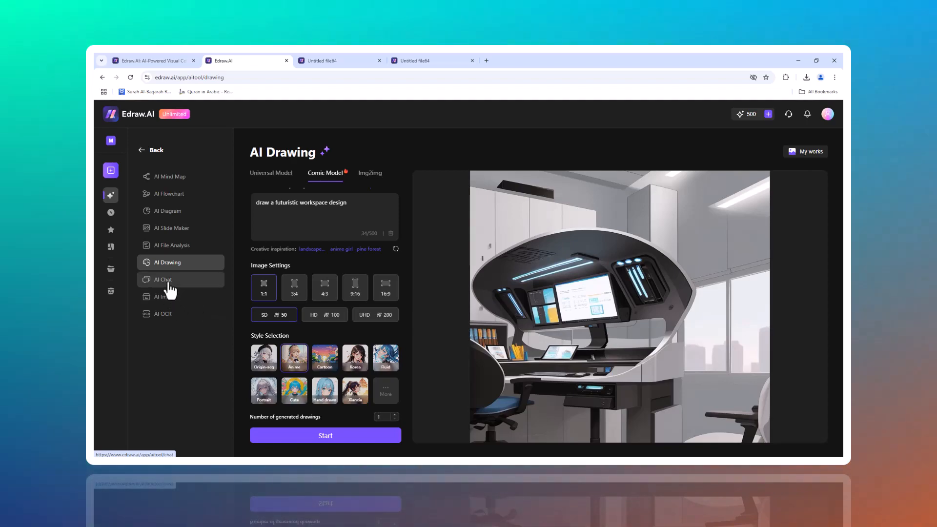
- Review the AI Chat conversation, then go to the AI Image Smart Cutout tool
left_click(163, 279)
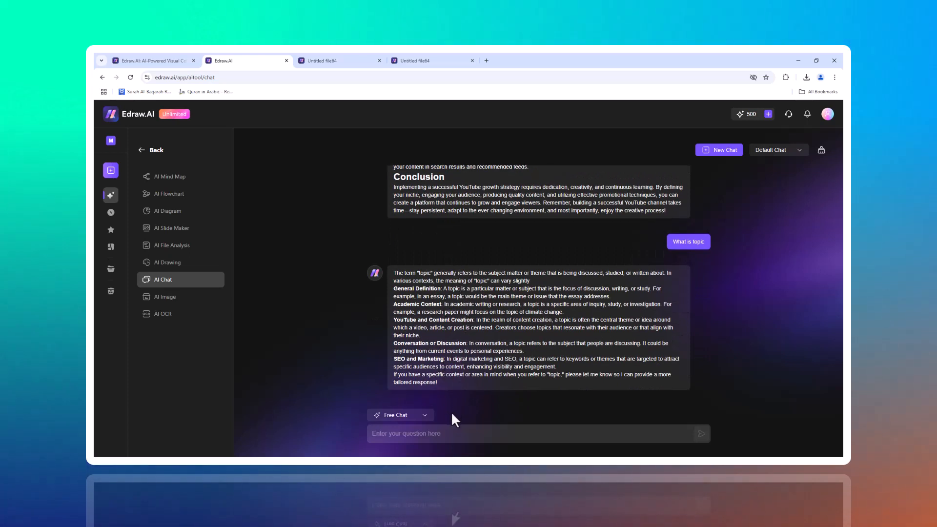
mouse_move(588, 346)
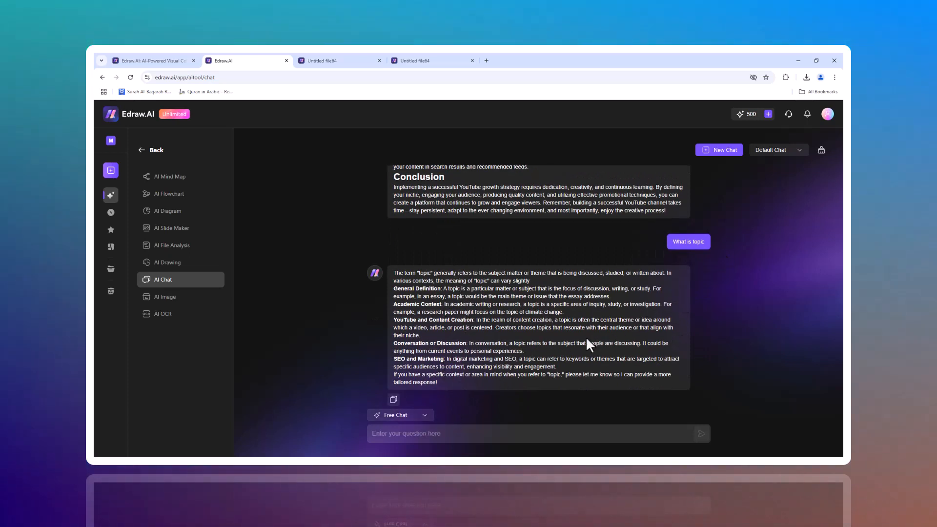
mouse_move(168, 302)
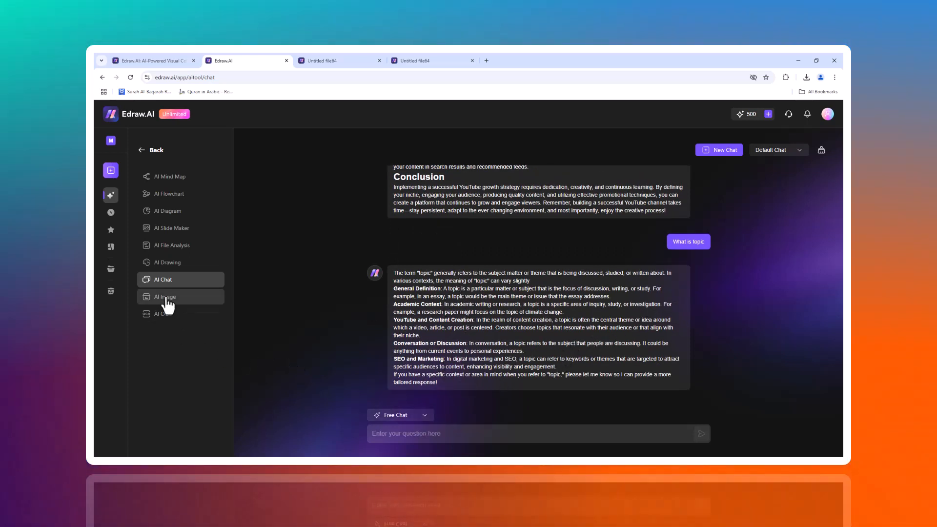
left_click(165, 296)
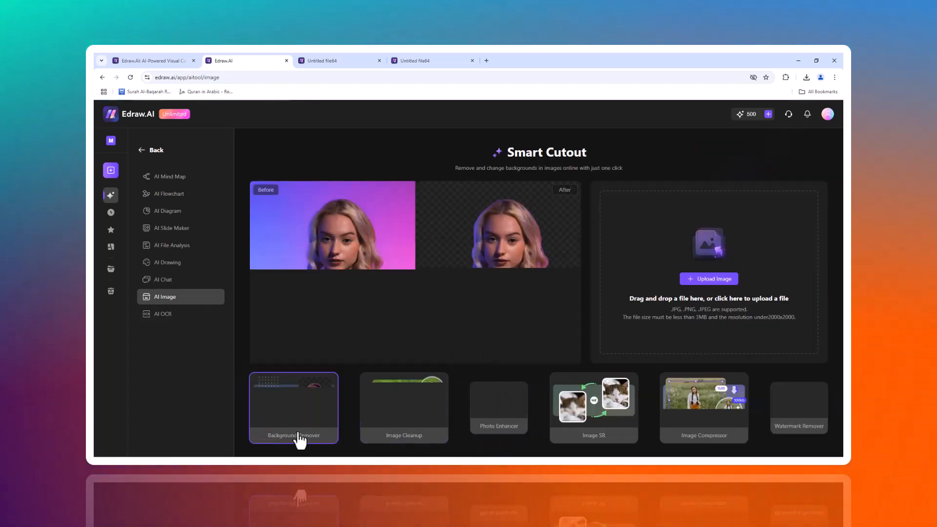
- Upload a portrait photo to Smart Cutout to remove its background, then switch to AI Slide Maker
left_click(709, 279)
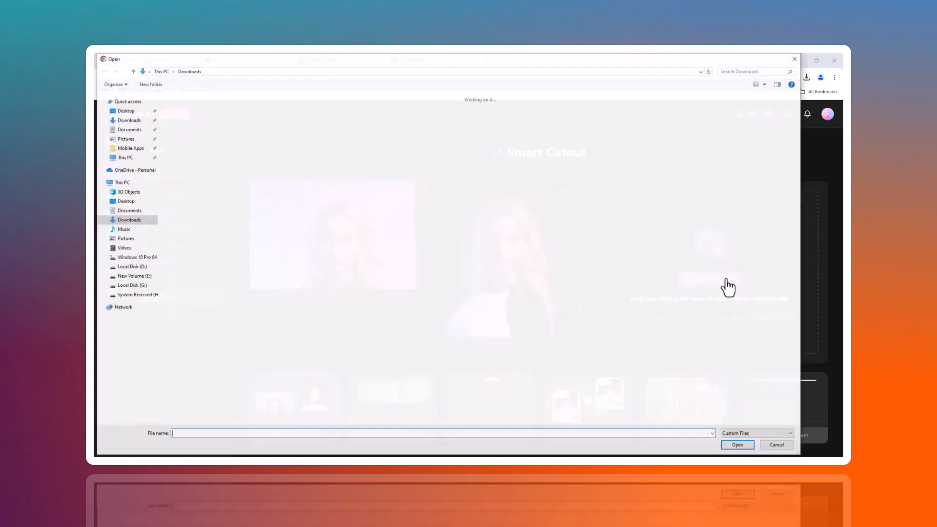
left_click(736, 445)
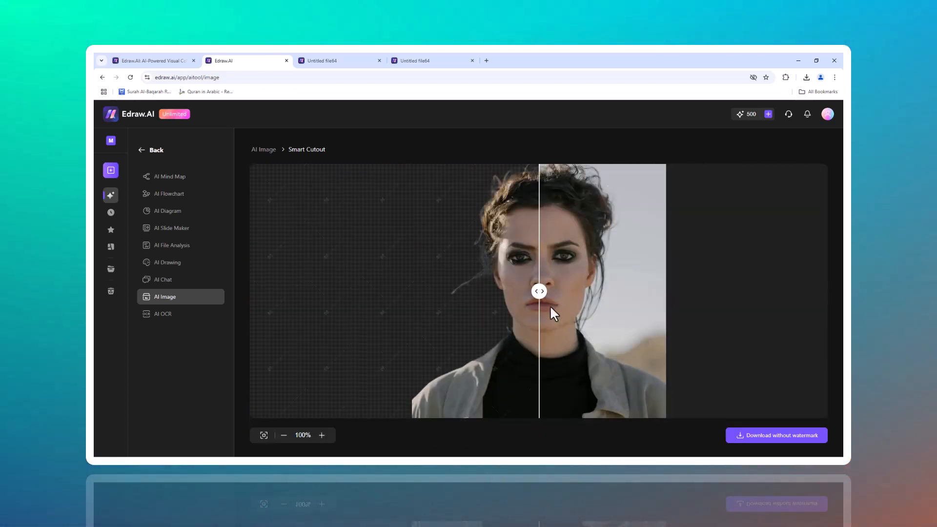
left_click(171, 228)
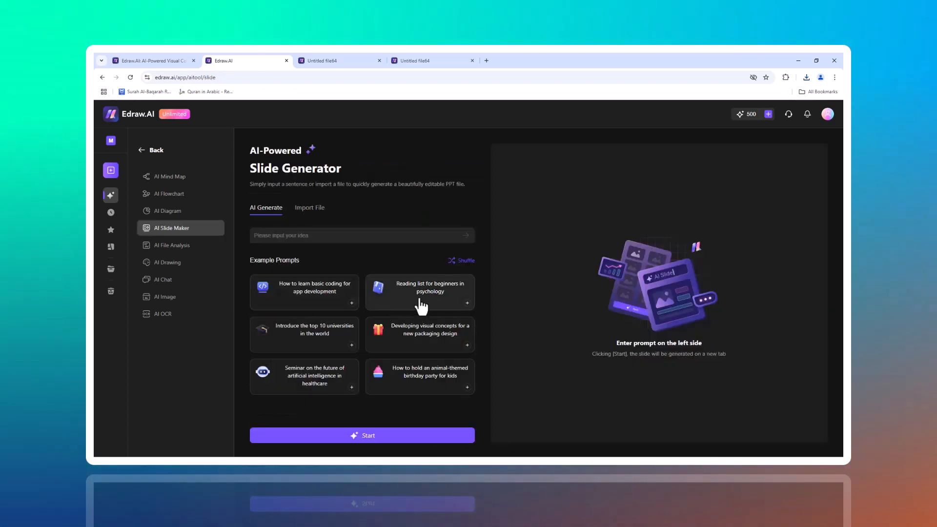
- Generate a psychology beginners' reading-list slide deck using the dark gold template
left_click(361, 435)
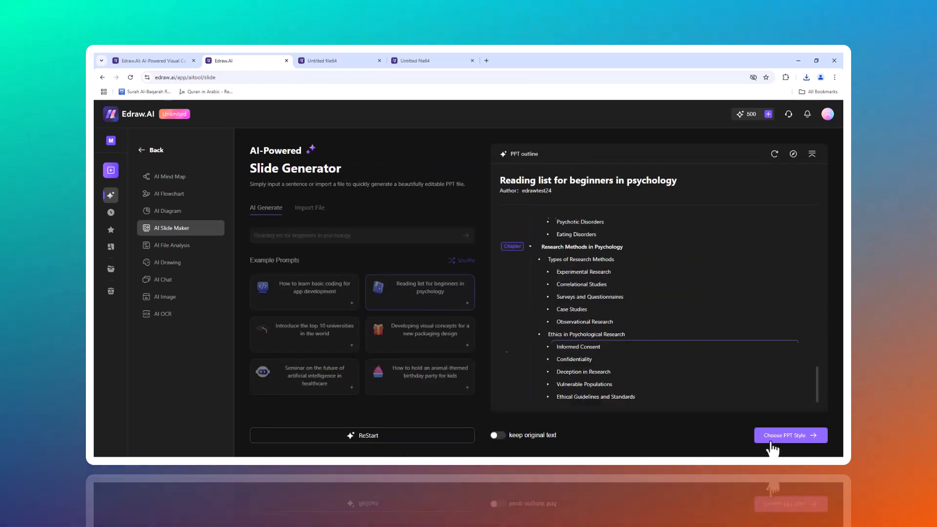
left_click(790, 435)
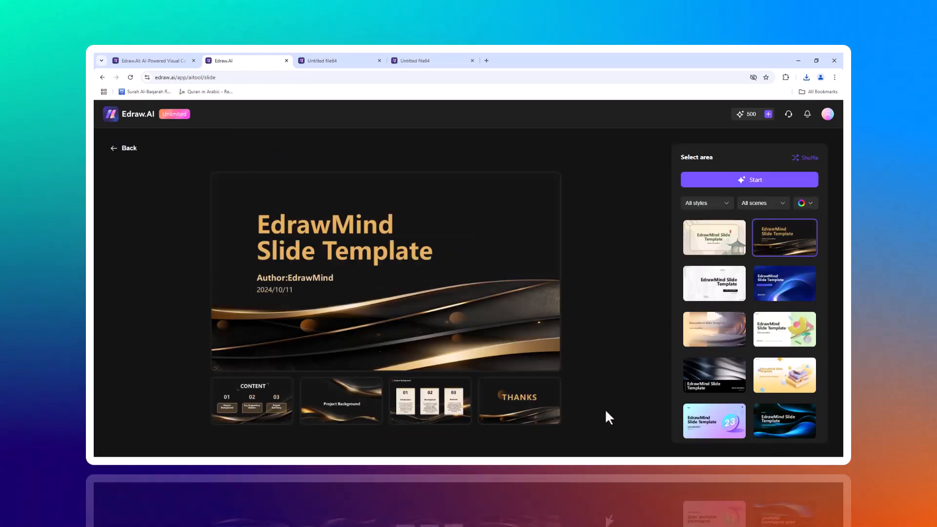
left_click(749, 180)
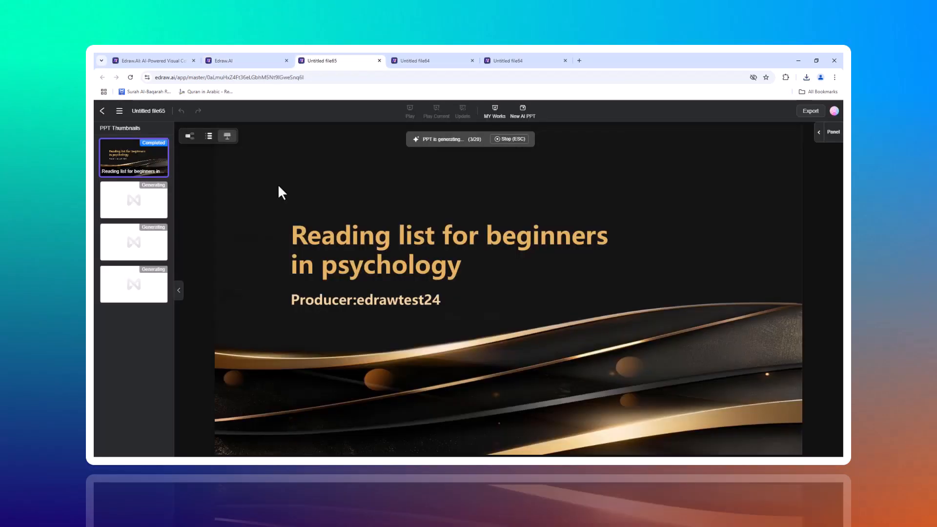
mouse_move(528, 276)
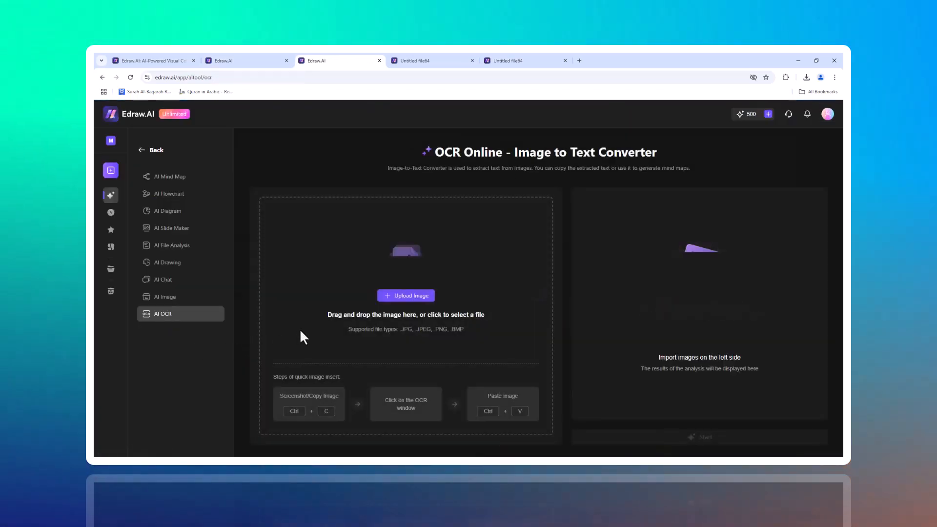
- Extract 'BEST PARENTAL CONTROL SITE' from an uploaded banner with AI OCR, then return Home
left_click(406, 295)
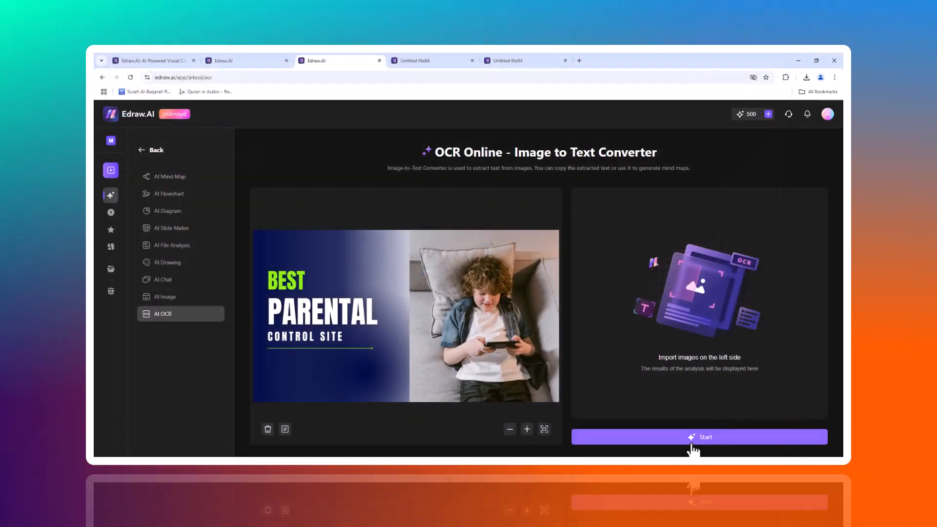
left_click(697, 436)
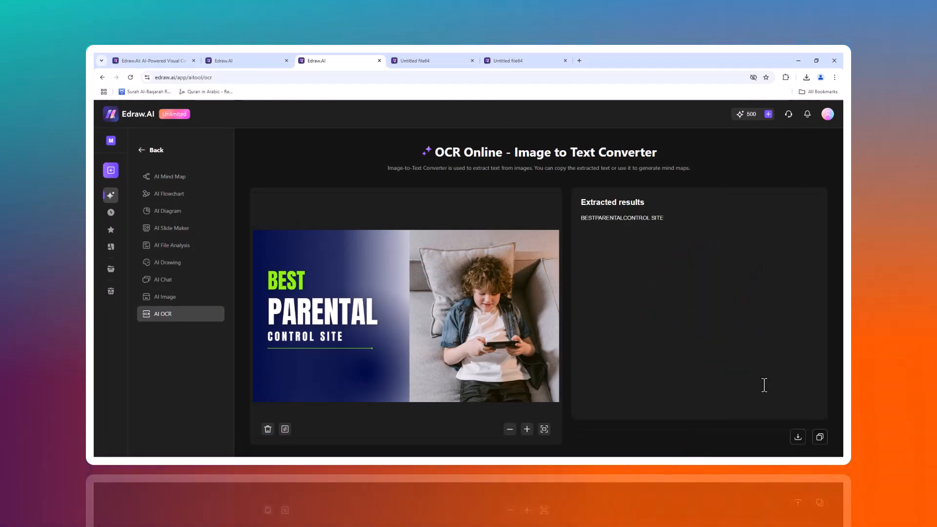
double_click(621, 218)
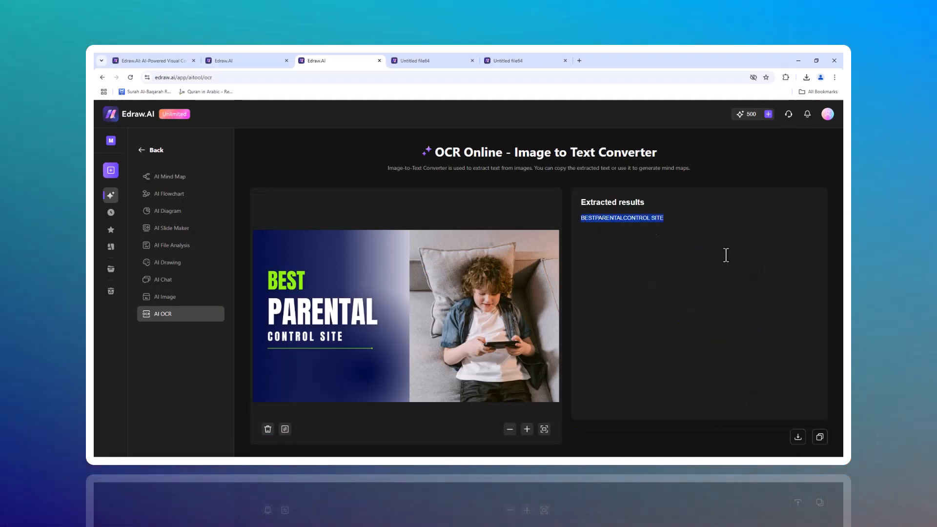
left_click(820, 436)
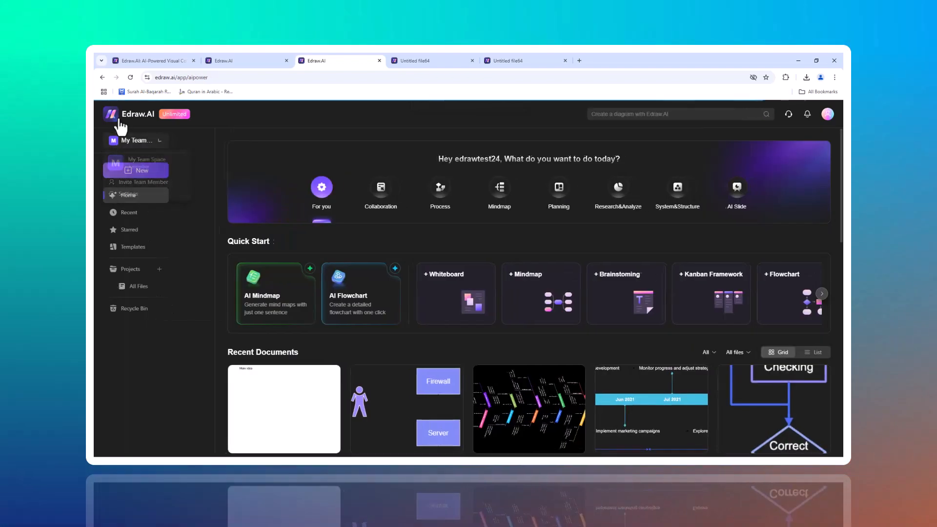
left_click(133, 246)
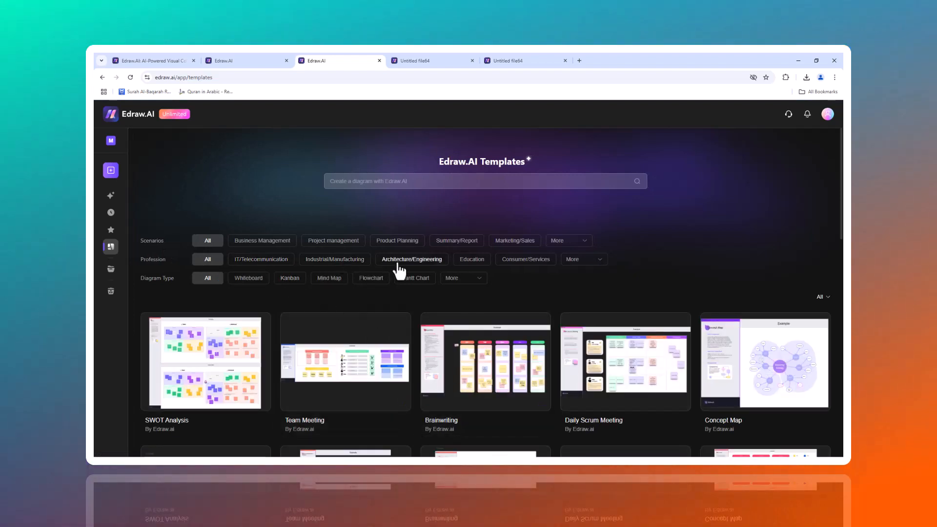
mouse_move(212, 254)
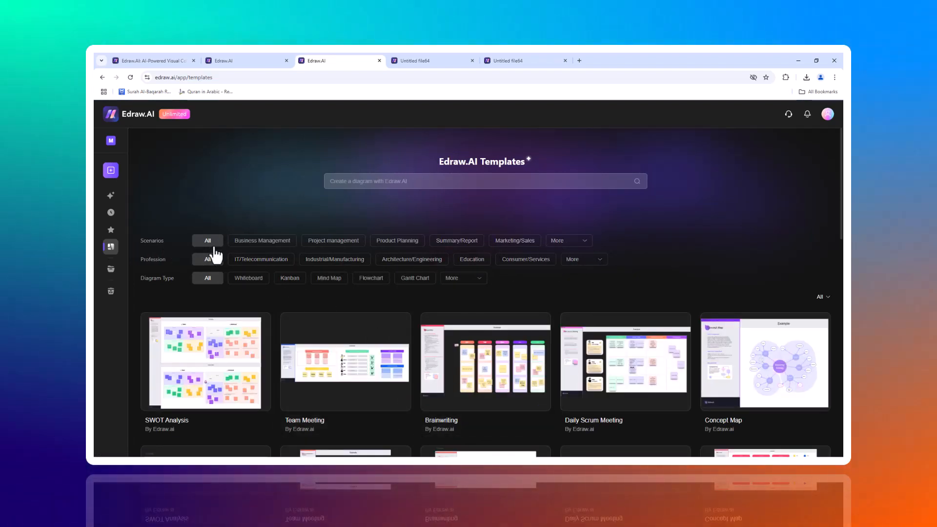
scroll("down", 3)
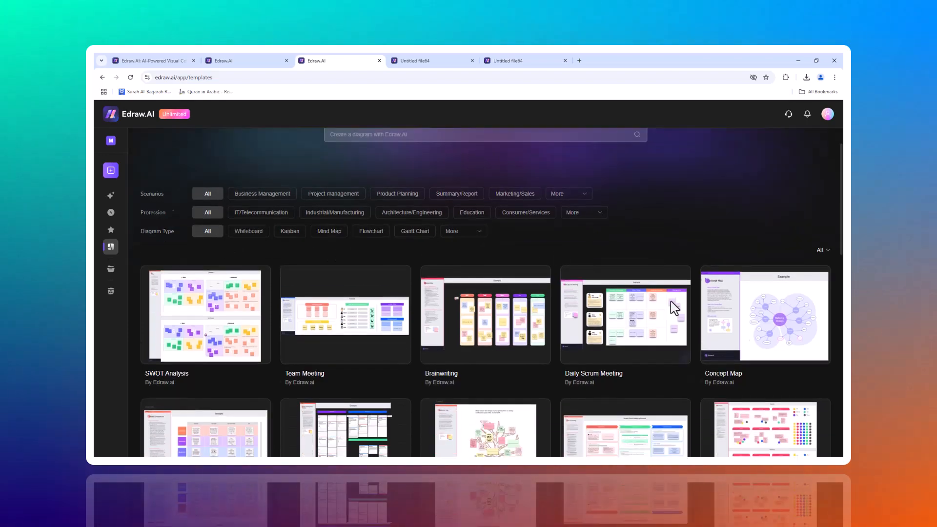
scroll("down", 3)
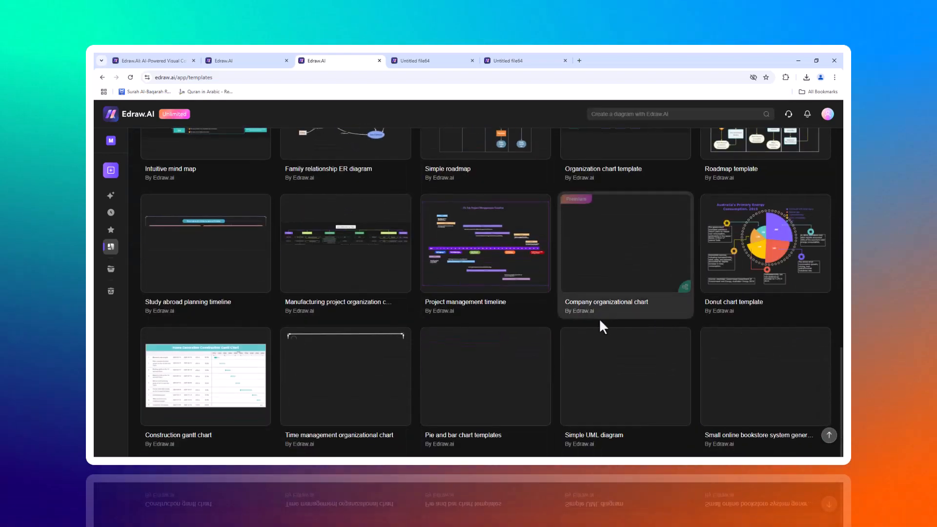
mouse_move(112, 196)
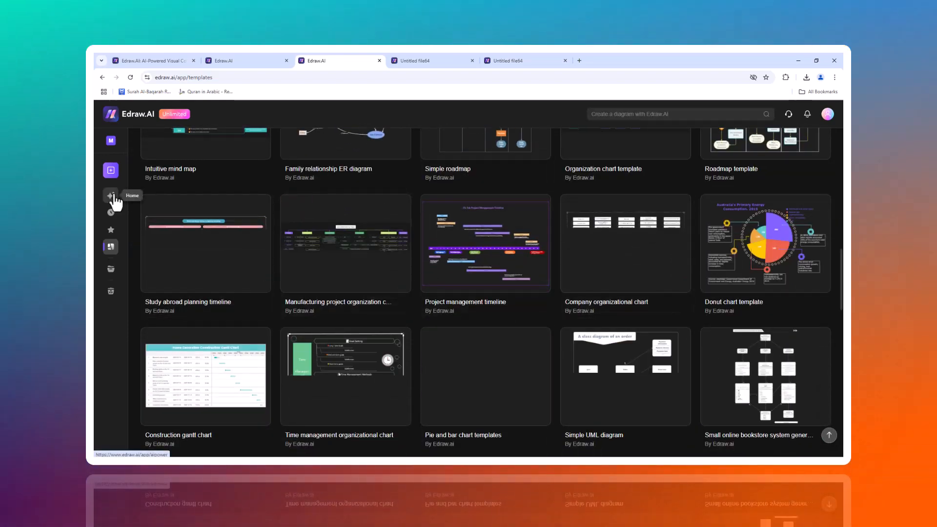
left_click(111, 196)
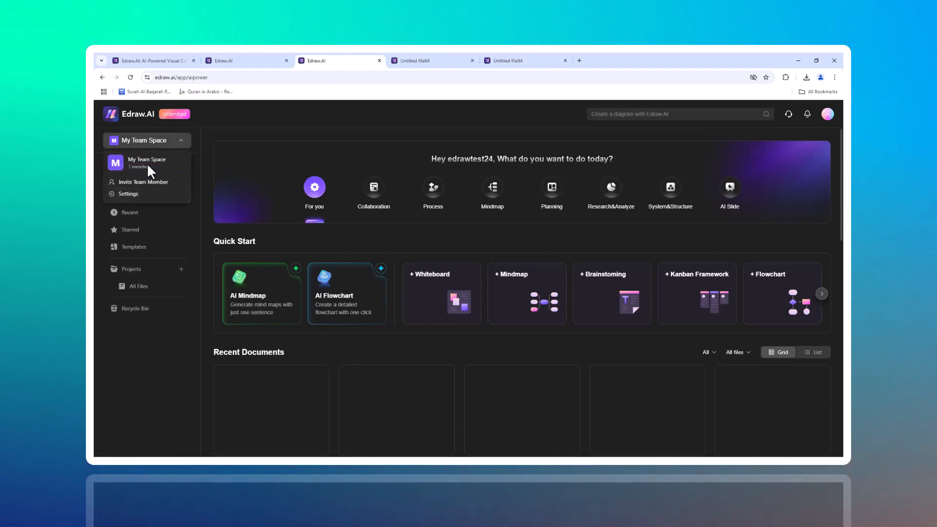
- Open and close Invite Team Member, then show the New panel's whiteboard, mind map and diagram templates
left_click(143, 182)
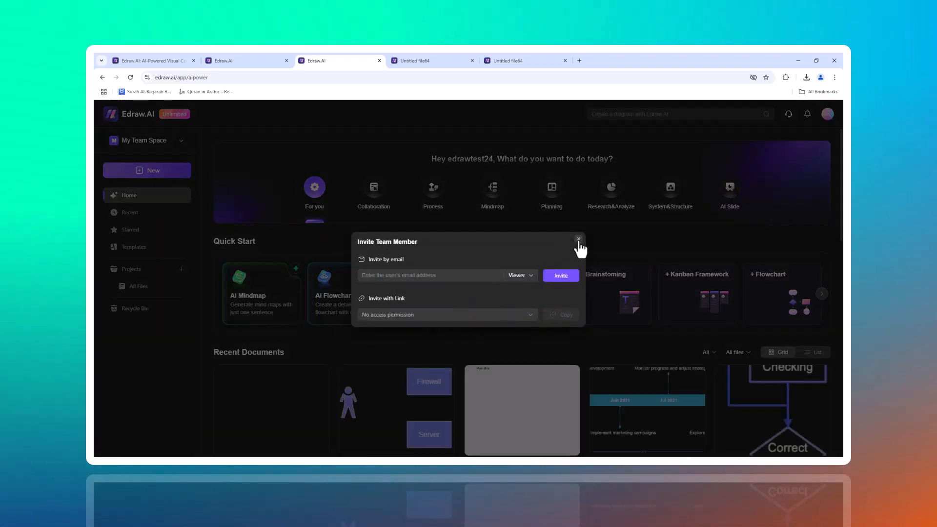
left_click(578, 239)
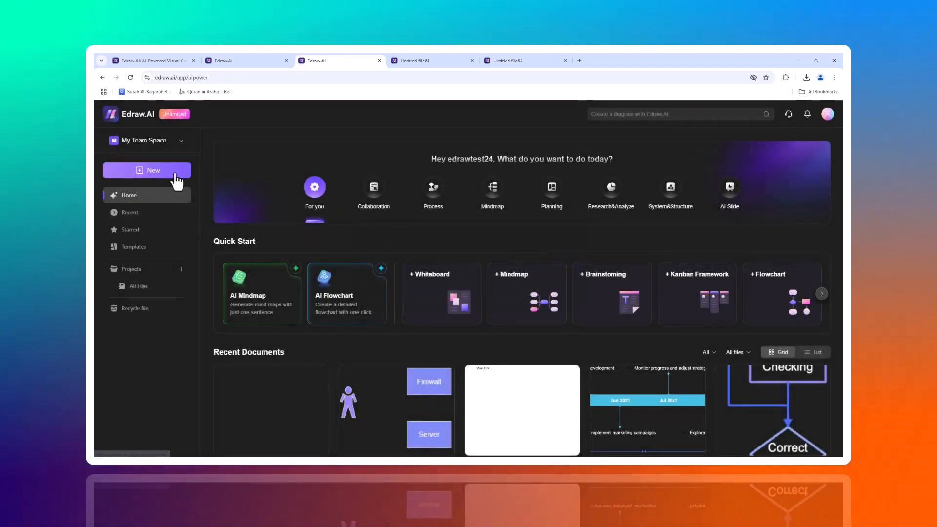
left_click(153, 170)
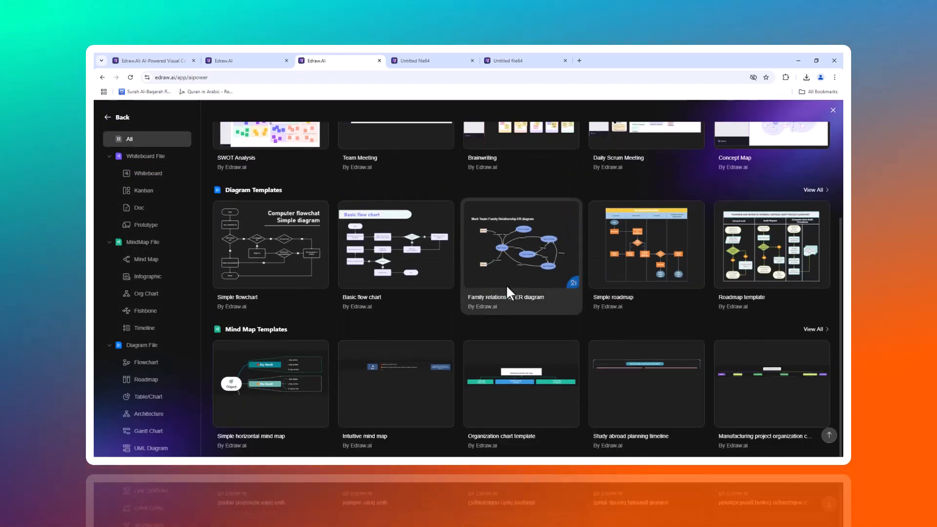
scroll("up", 3)
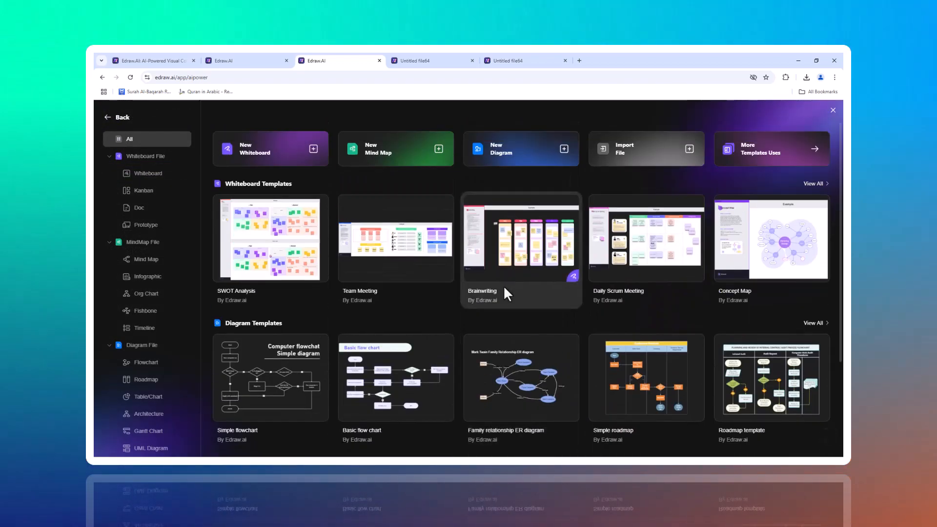